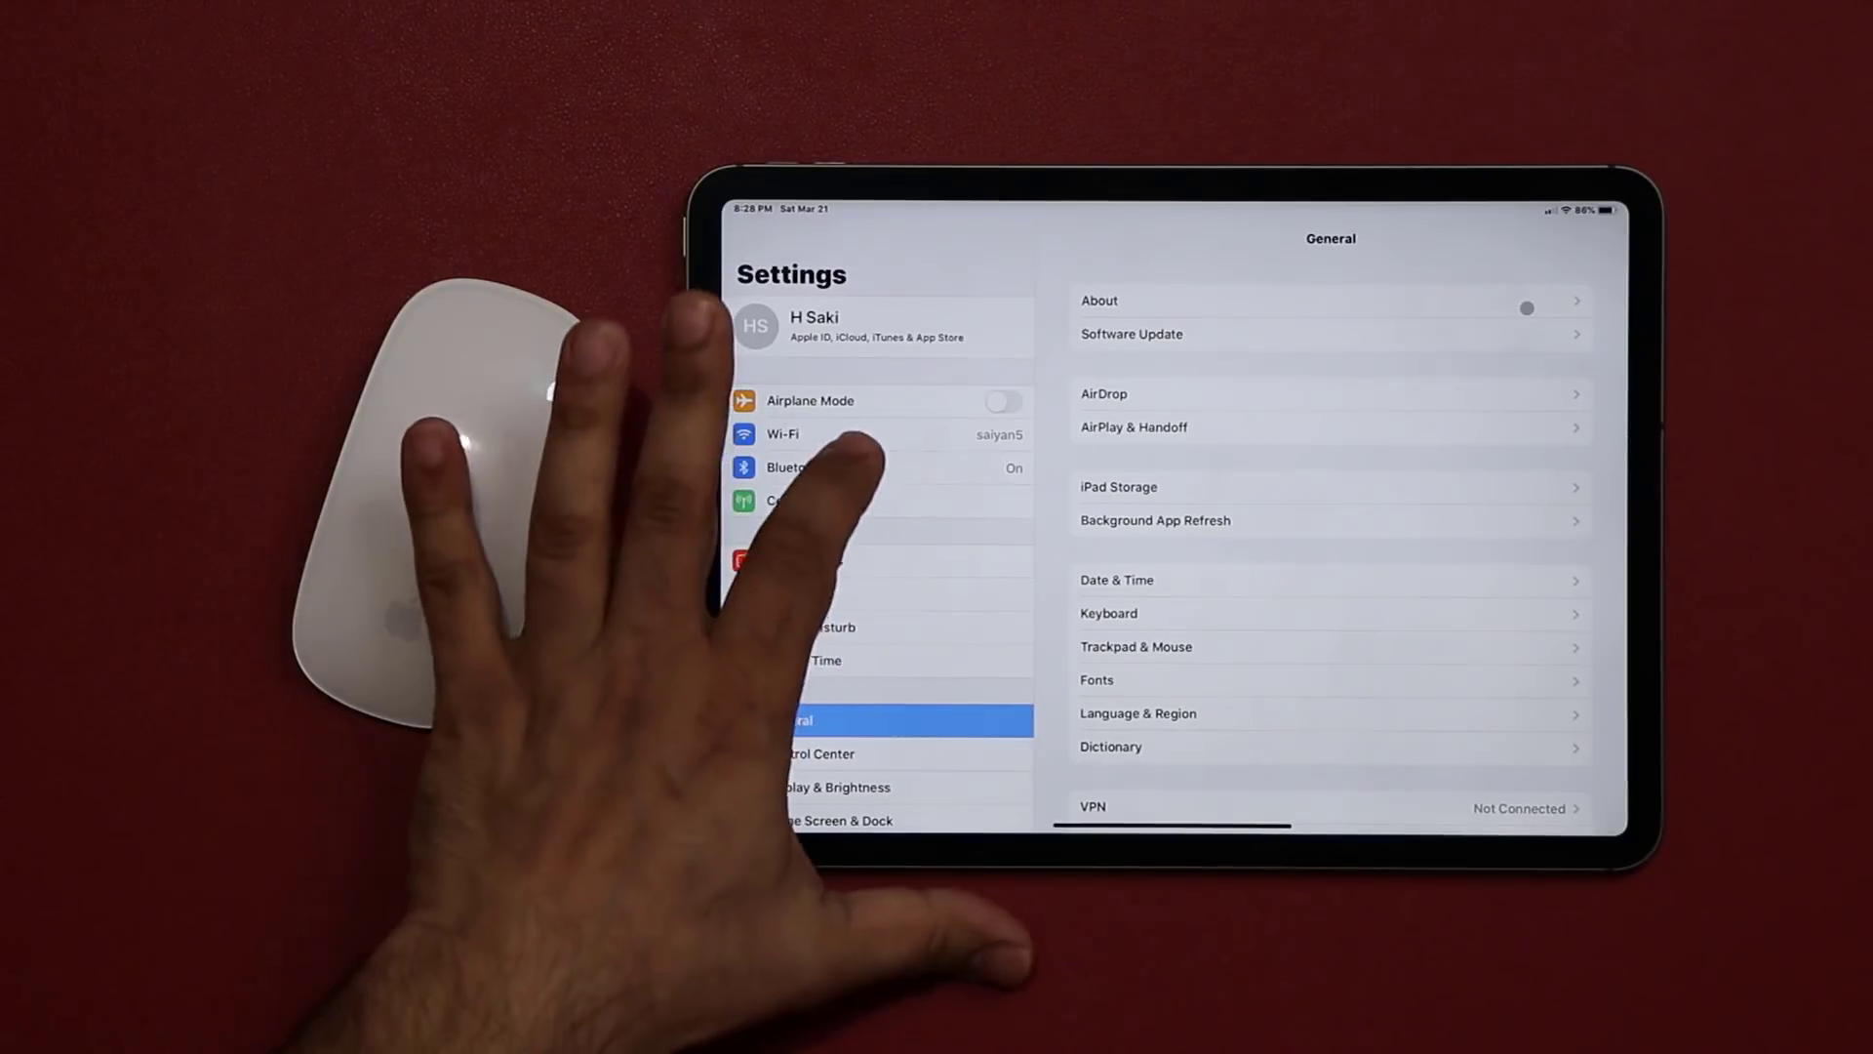
Show the Bluetooth page with the paired devices list and the mouse connected
click(813, 469)
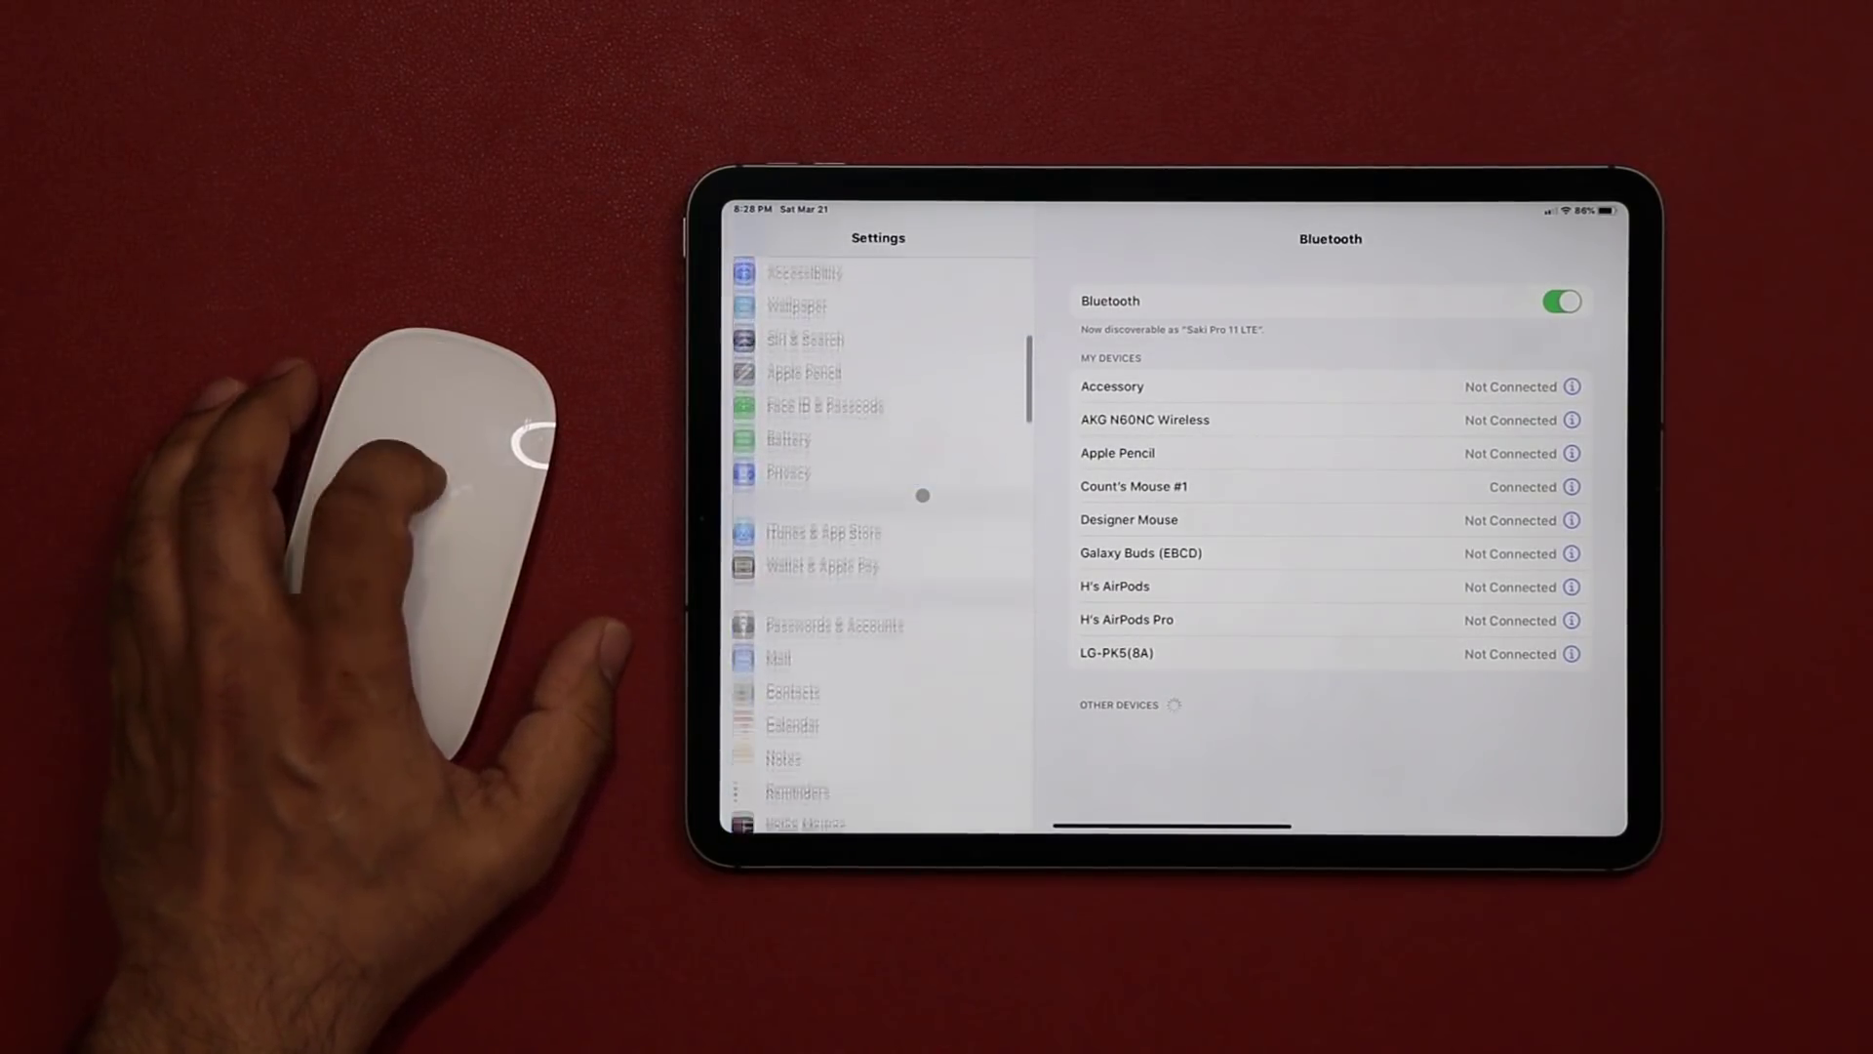
scroll(down, 3)
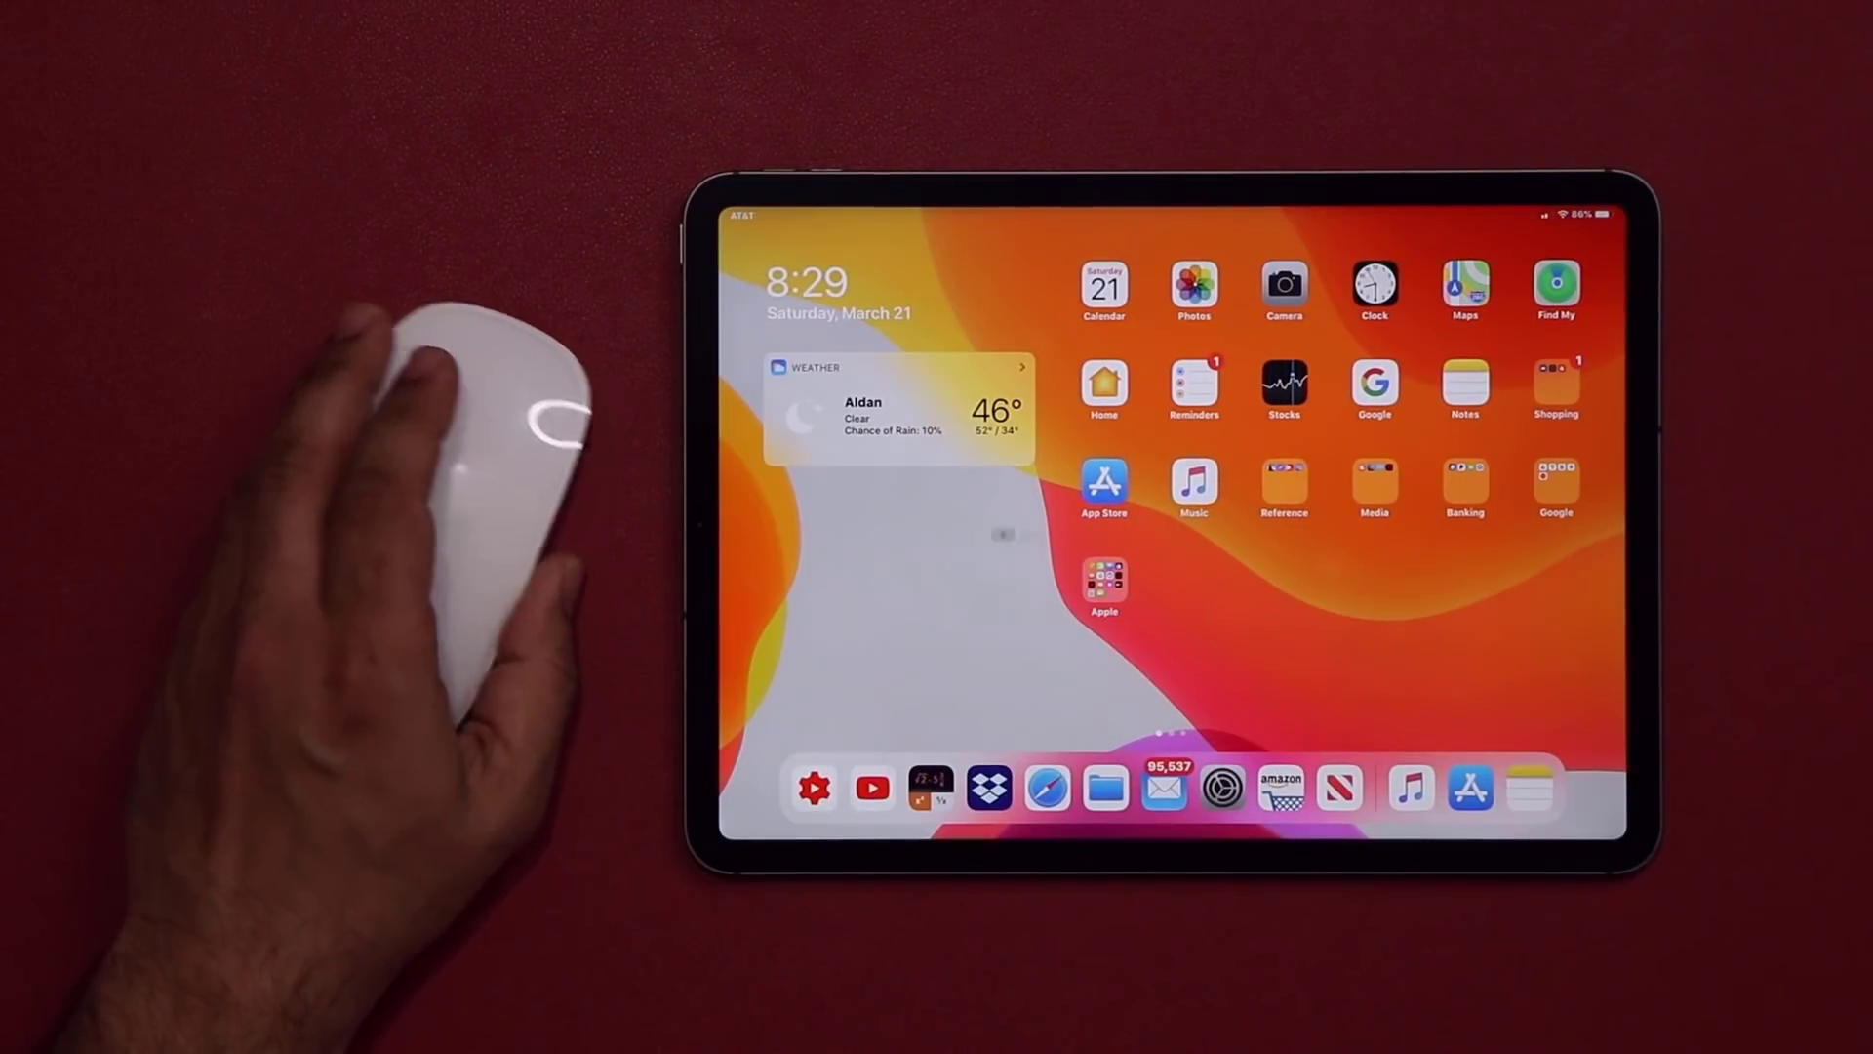
mouse_move(1192, 569)
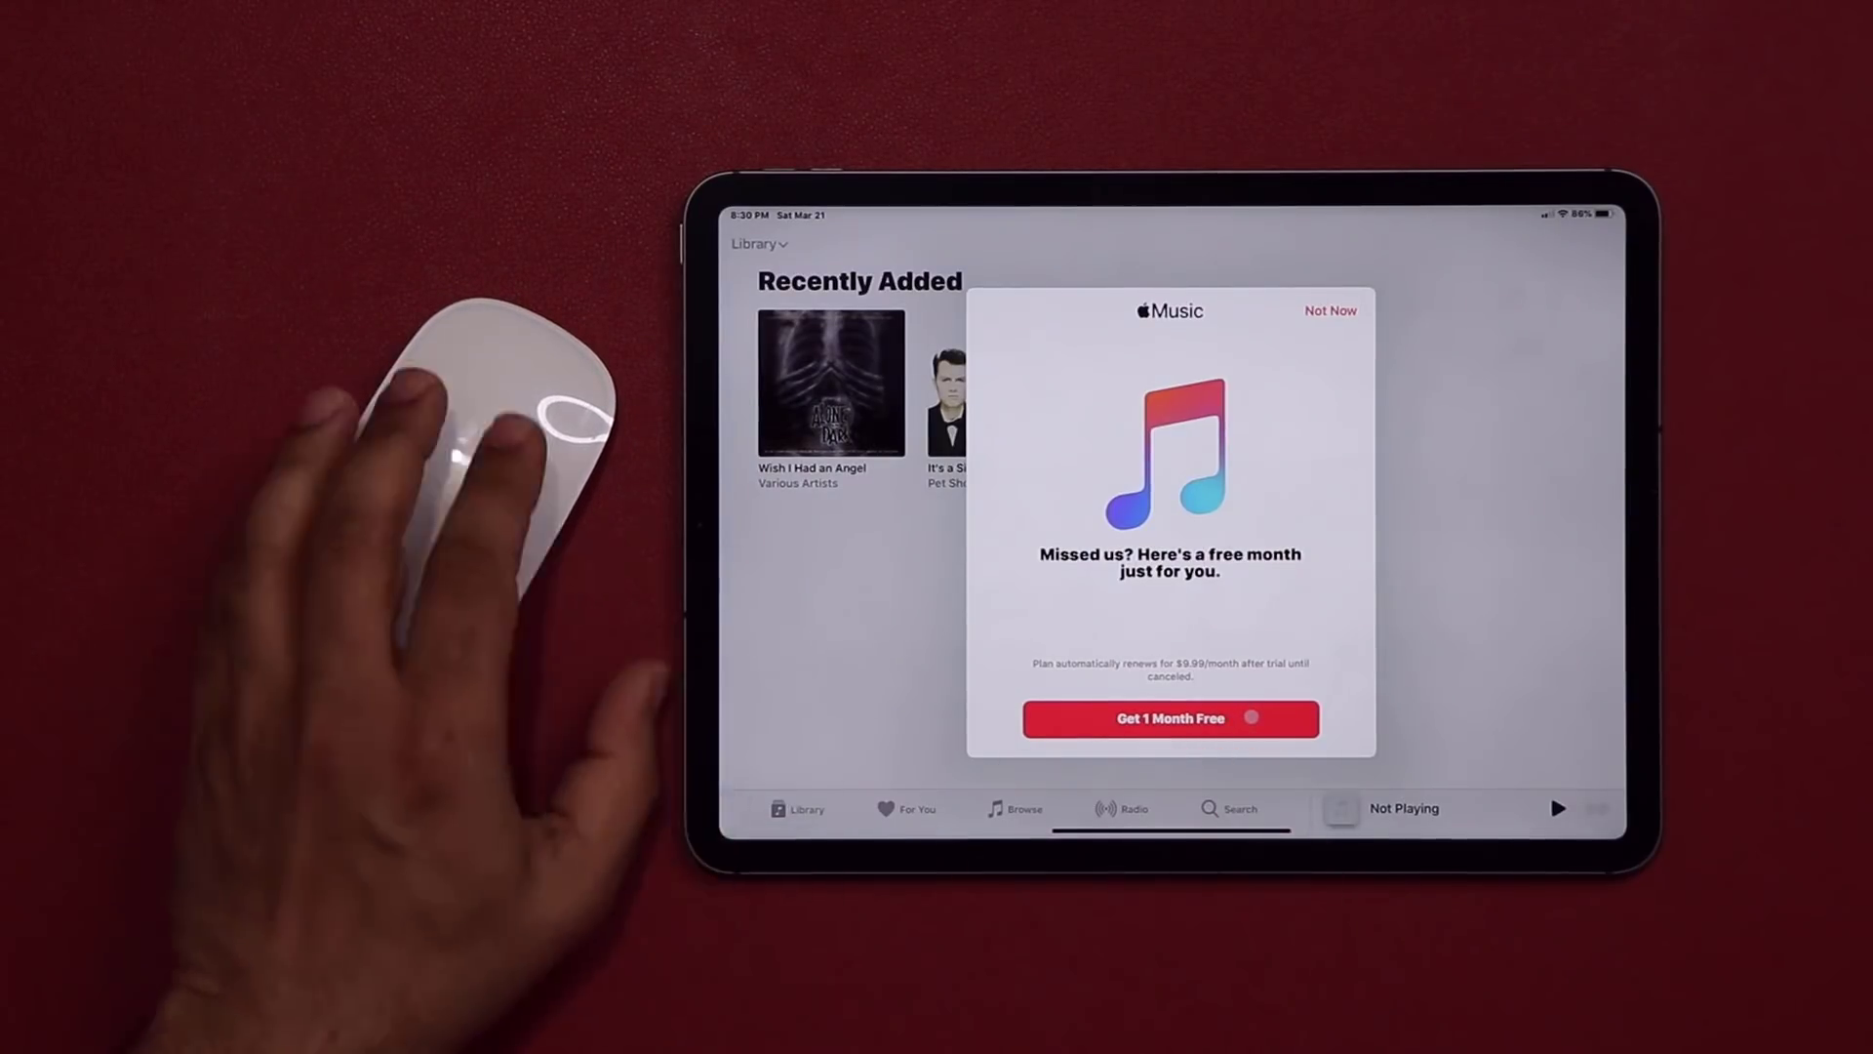
Dismiss the free-month trial offer and view the Radio page
click(1330, 311)
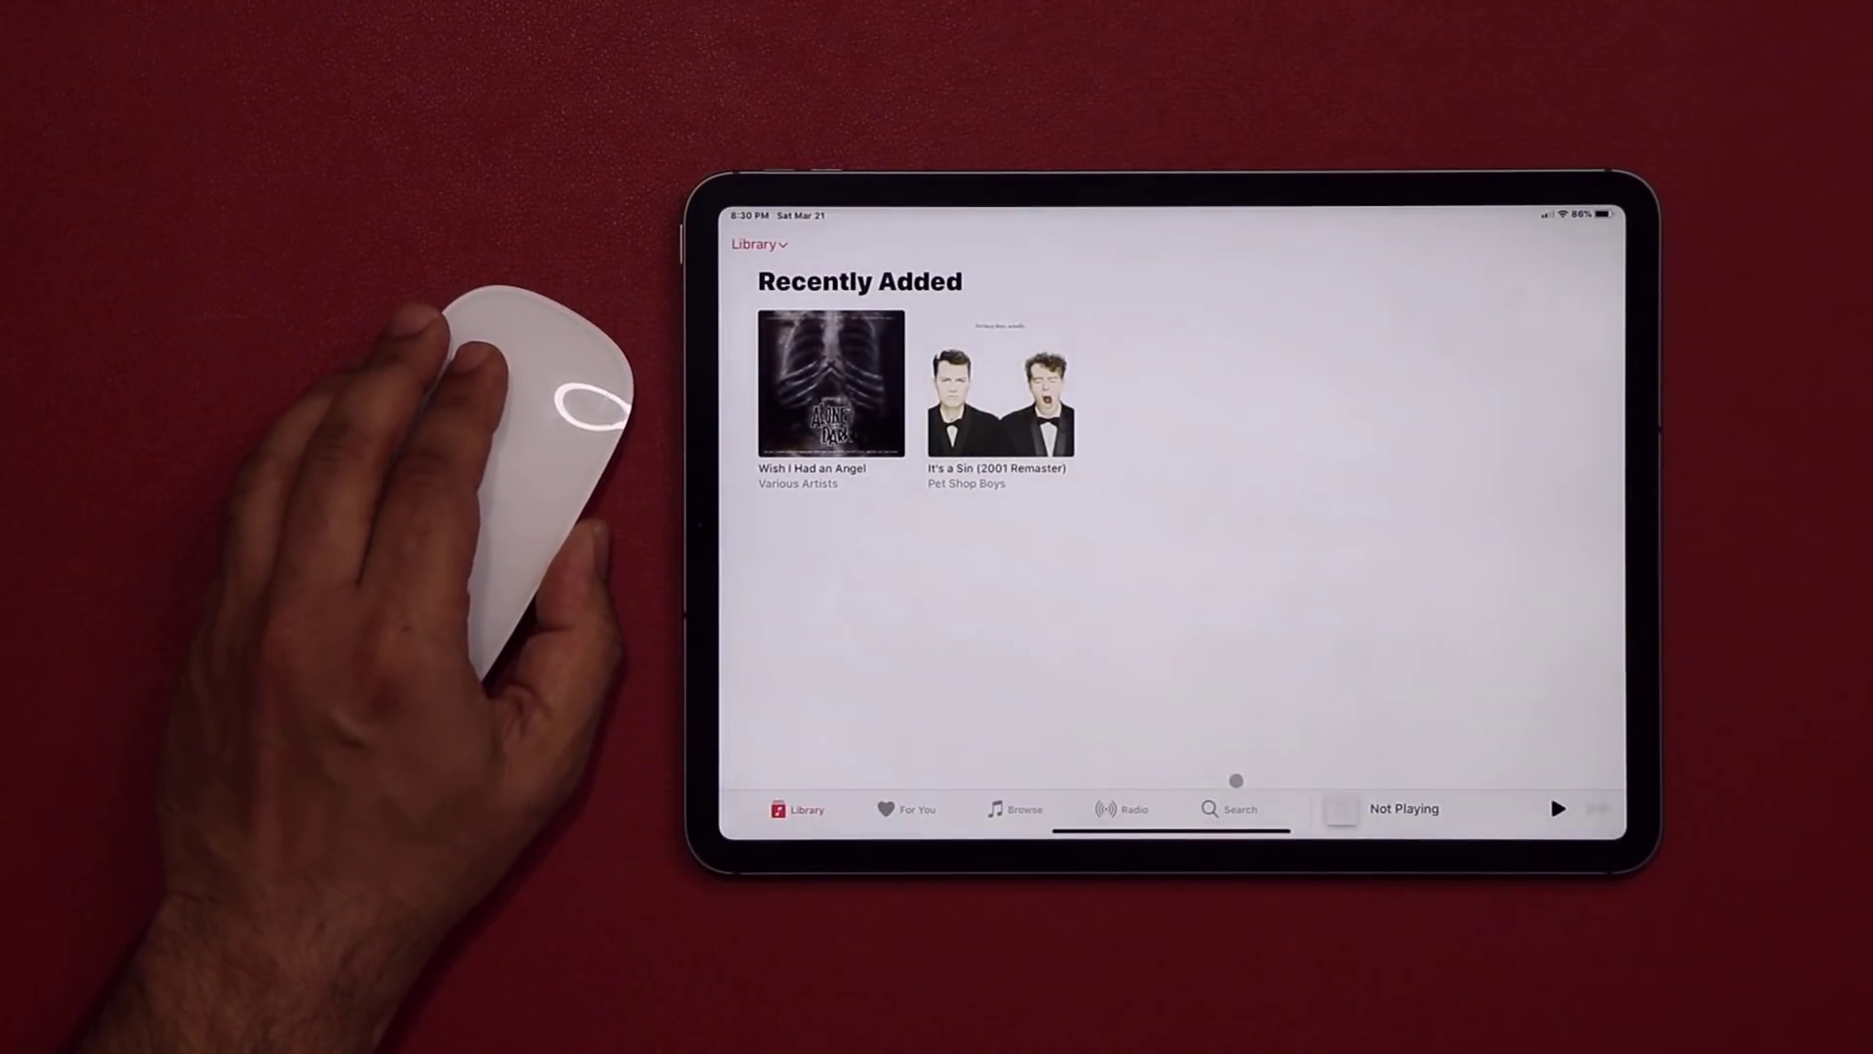
click(1237, 808)
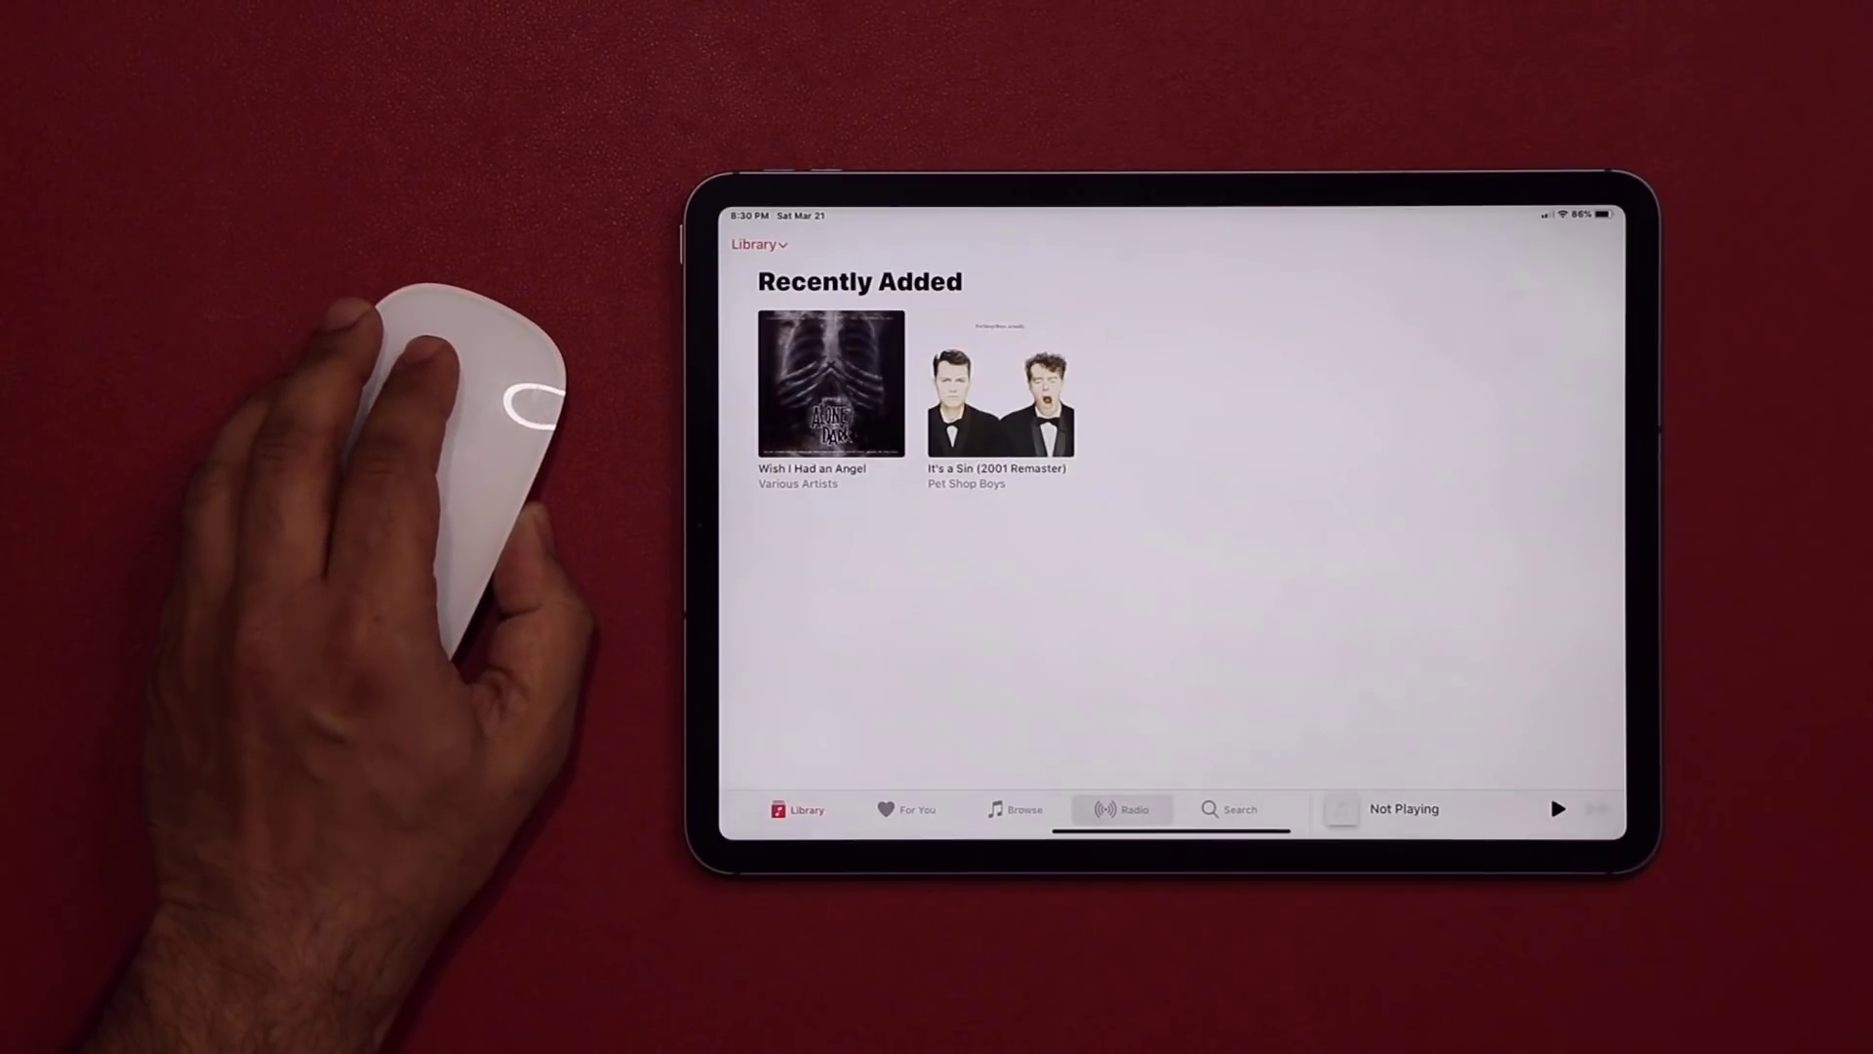
click(1122, 807)
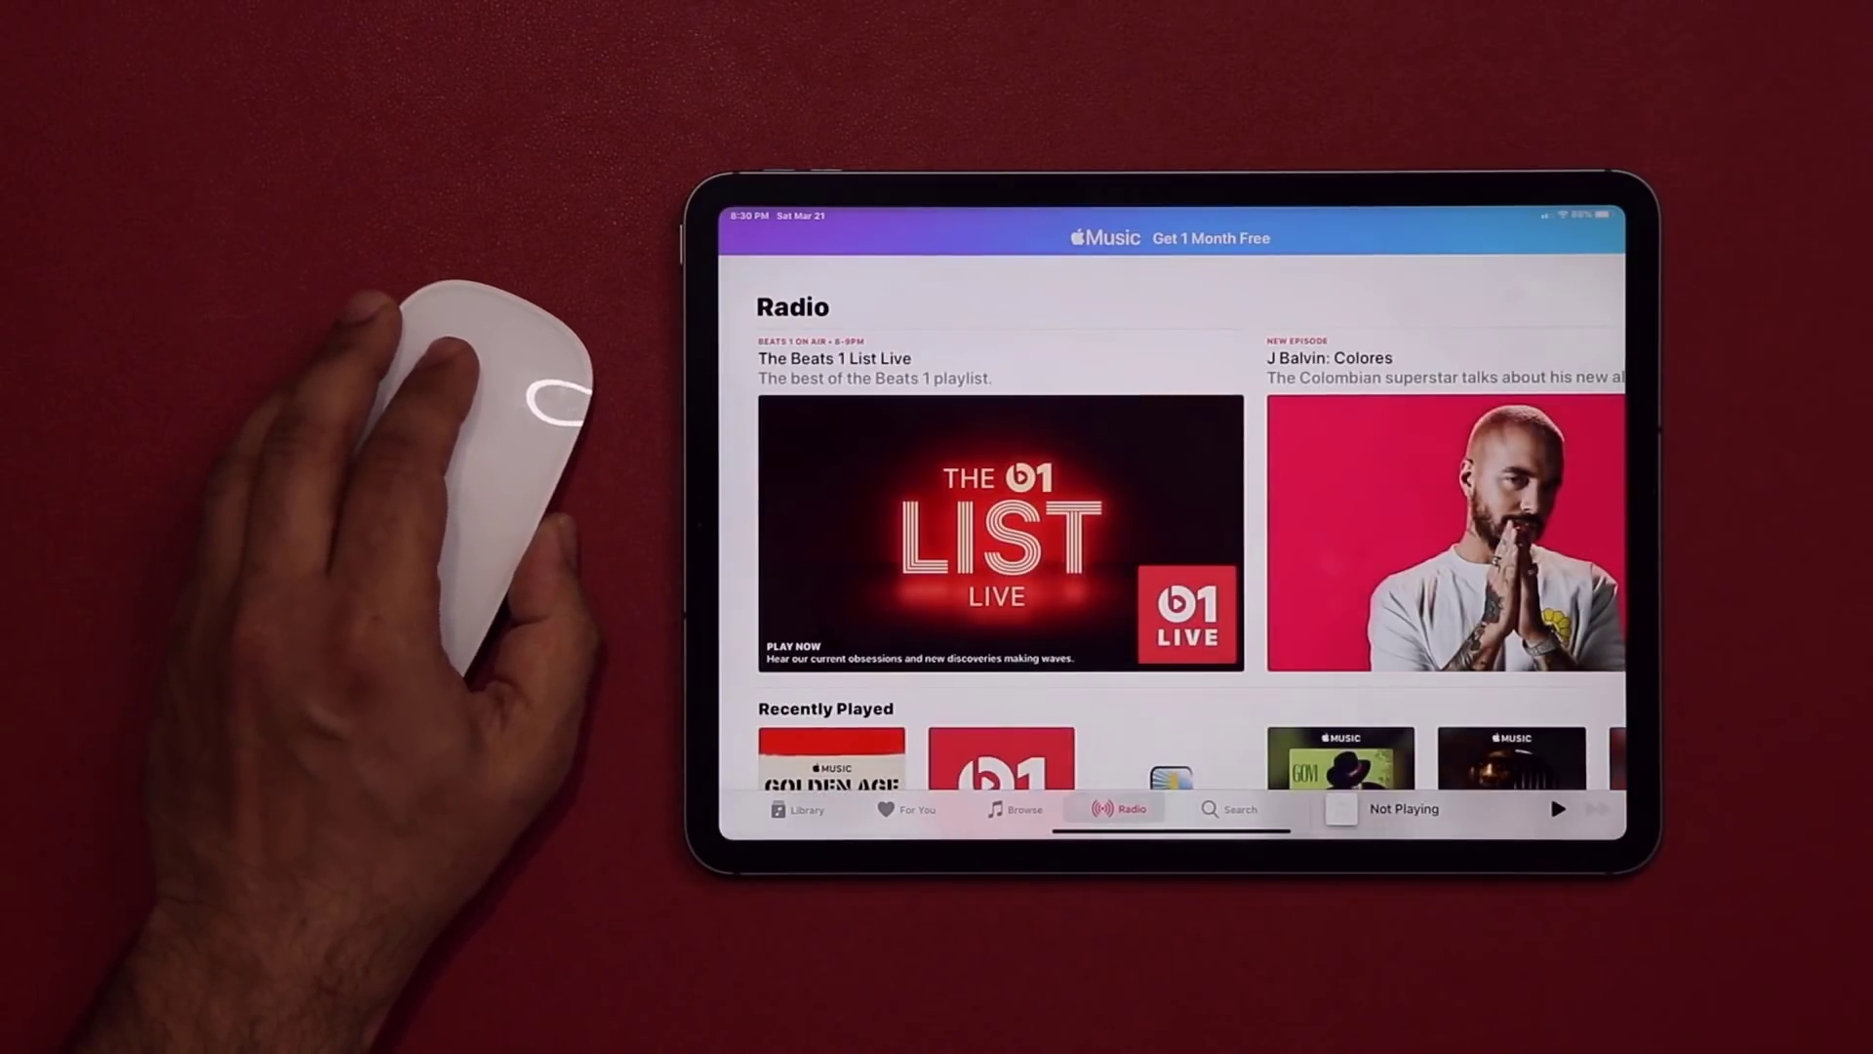
Search Apple Music for the trending 'today's hits' suggestion
click(1239, 807)
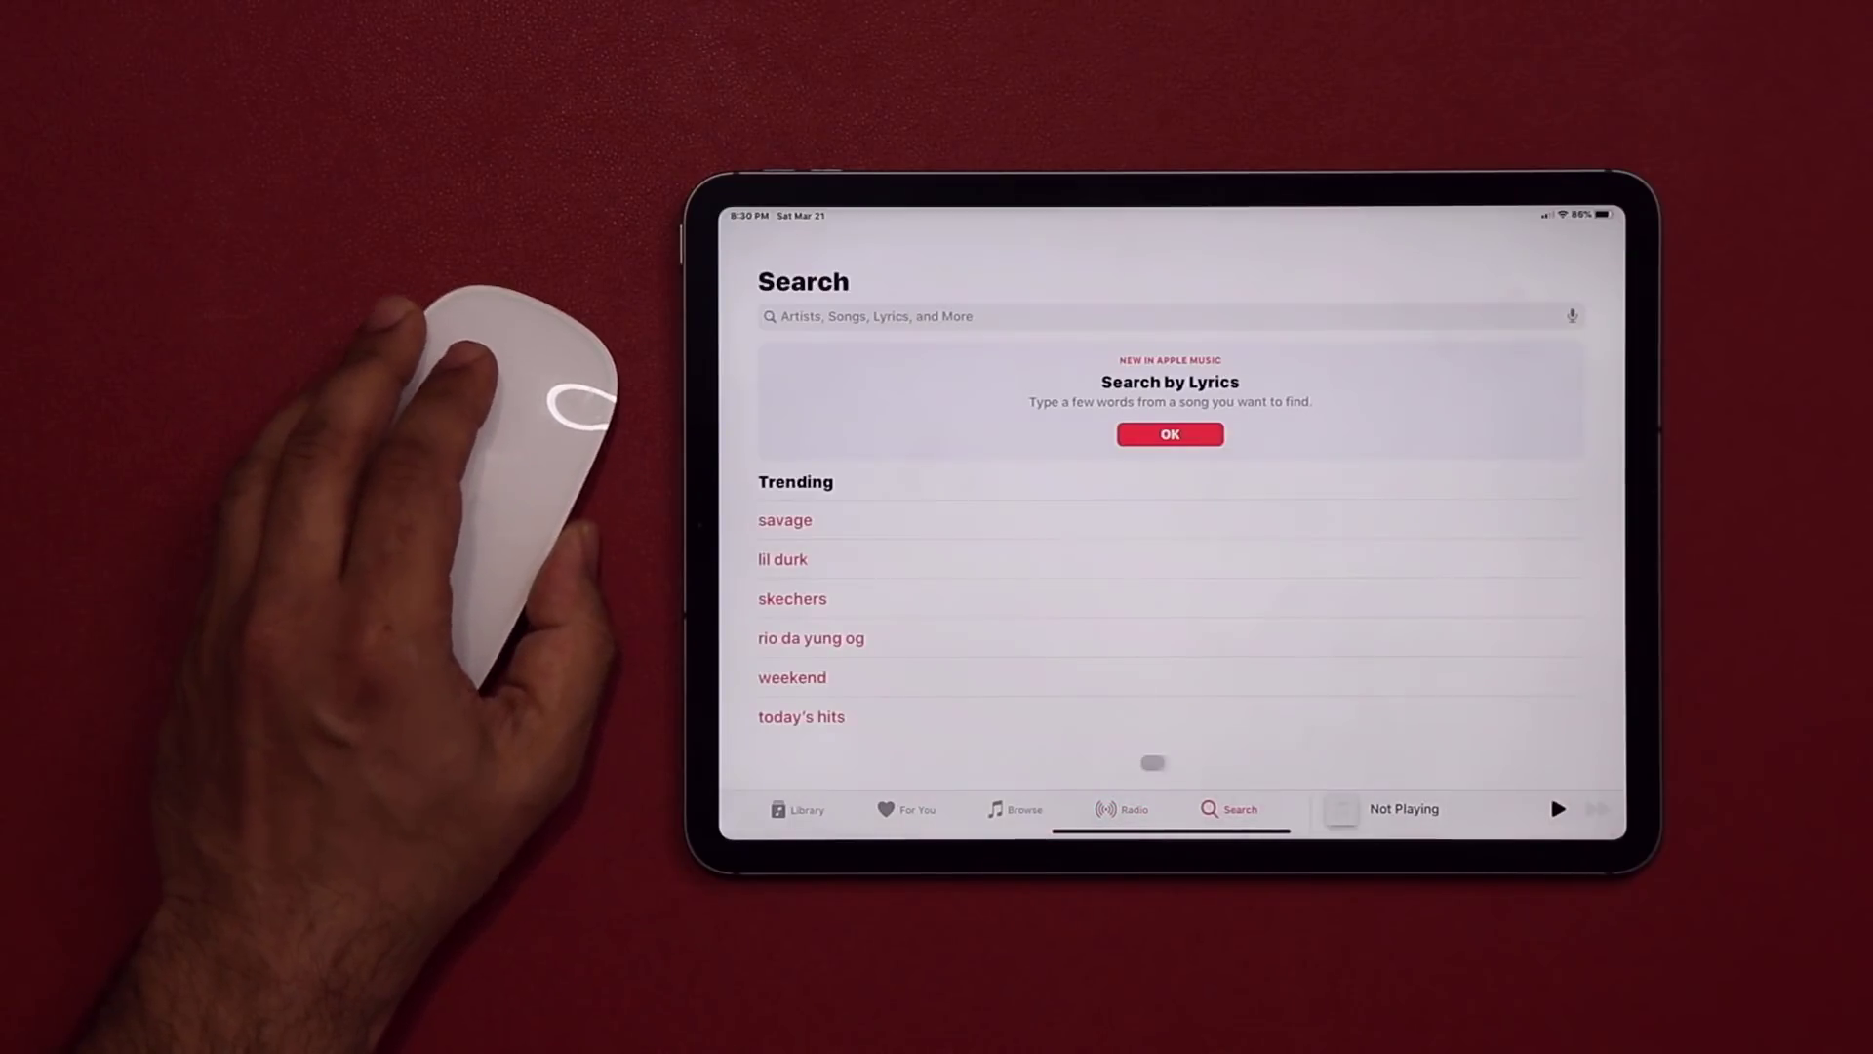
click(800, 716)
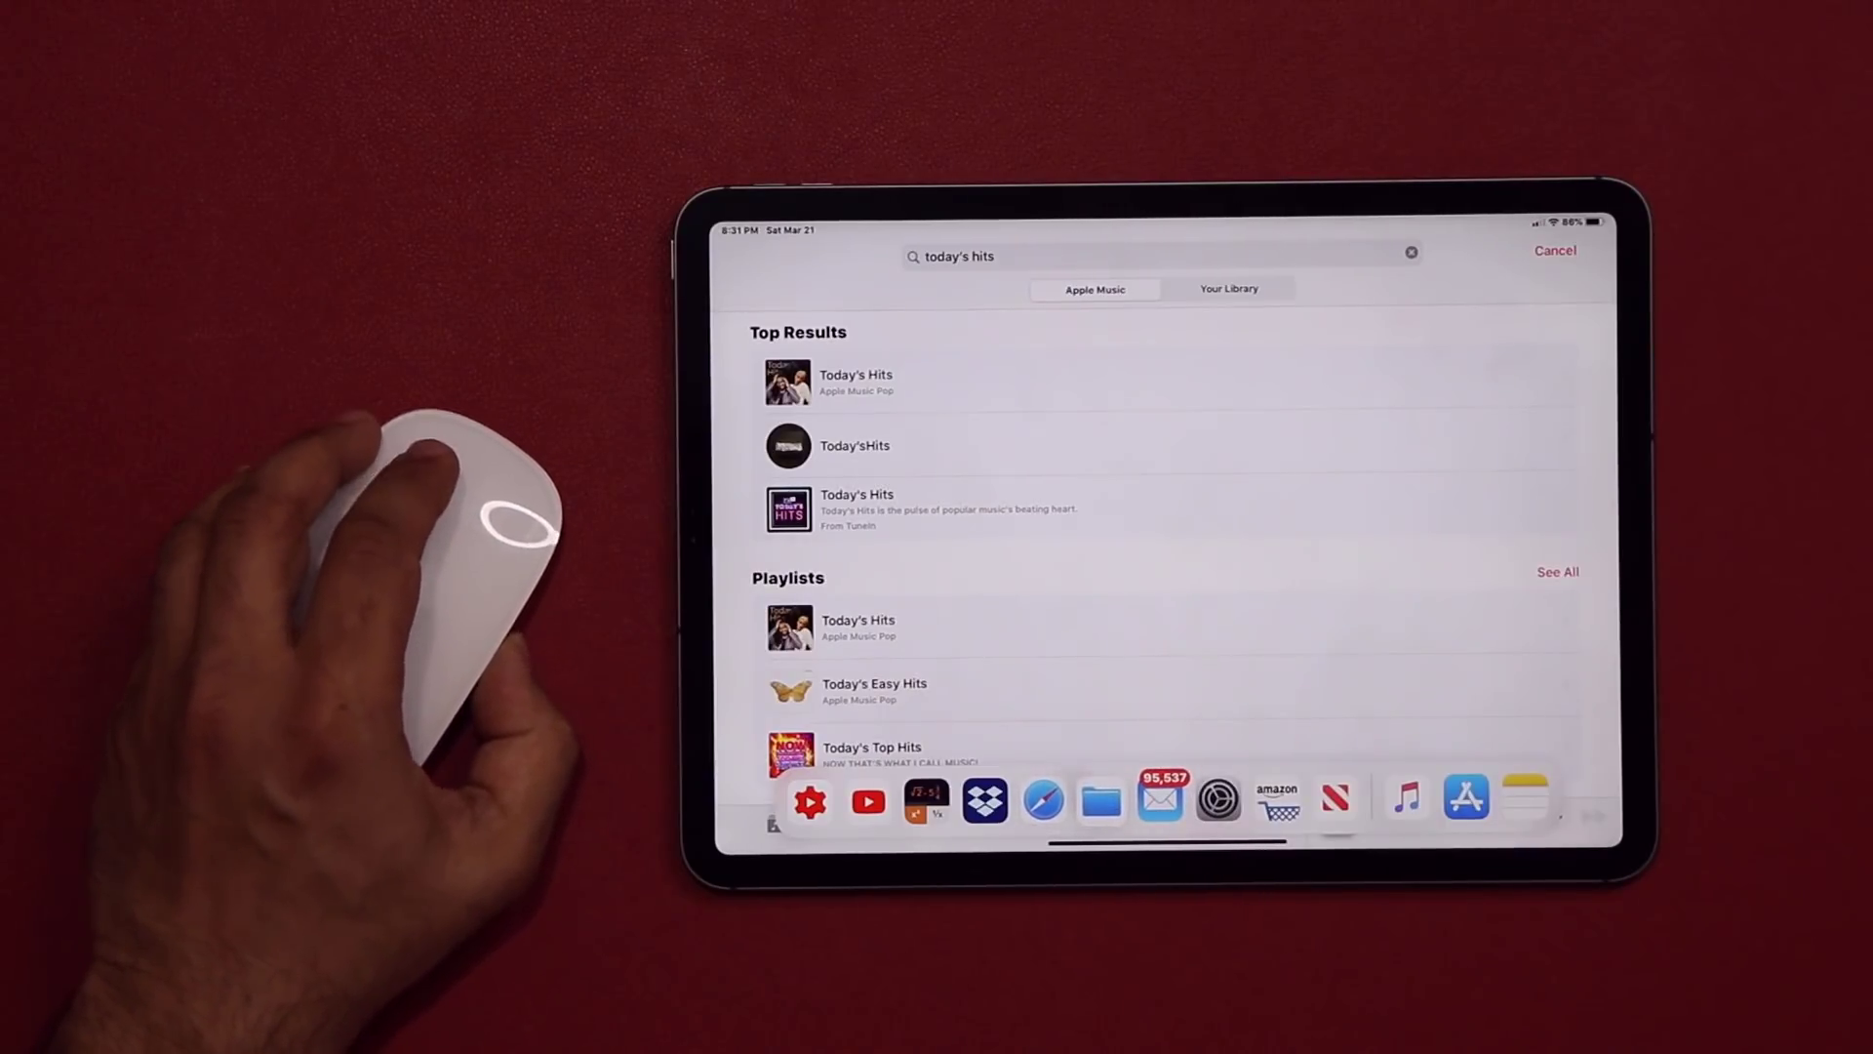
View the App Store's Today page from the dock, then return to the Home Screen
click(874, 682)
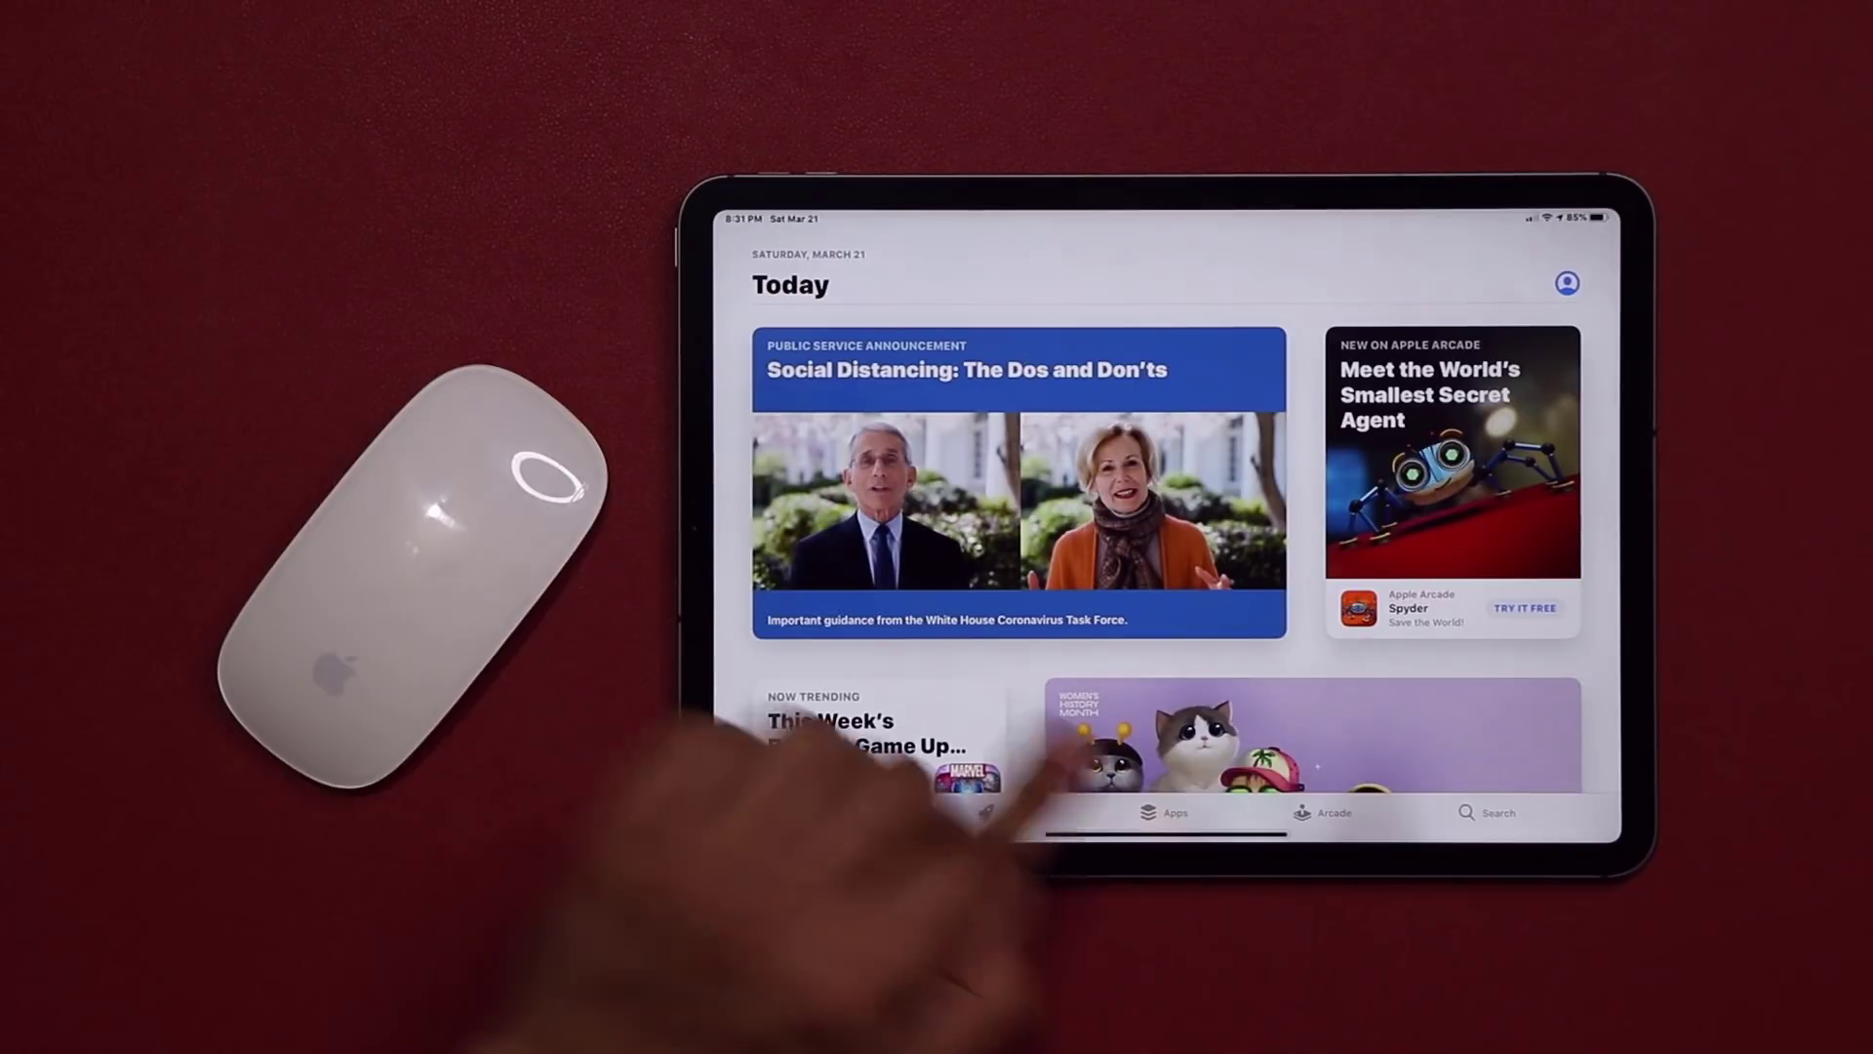
key(home)
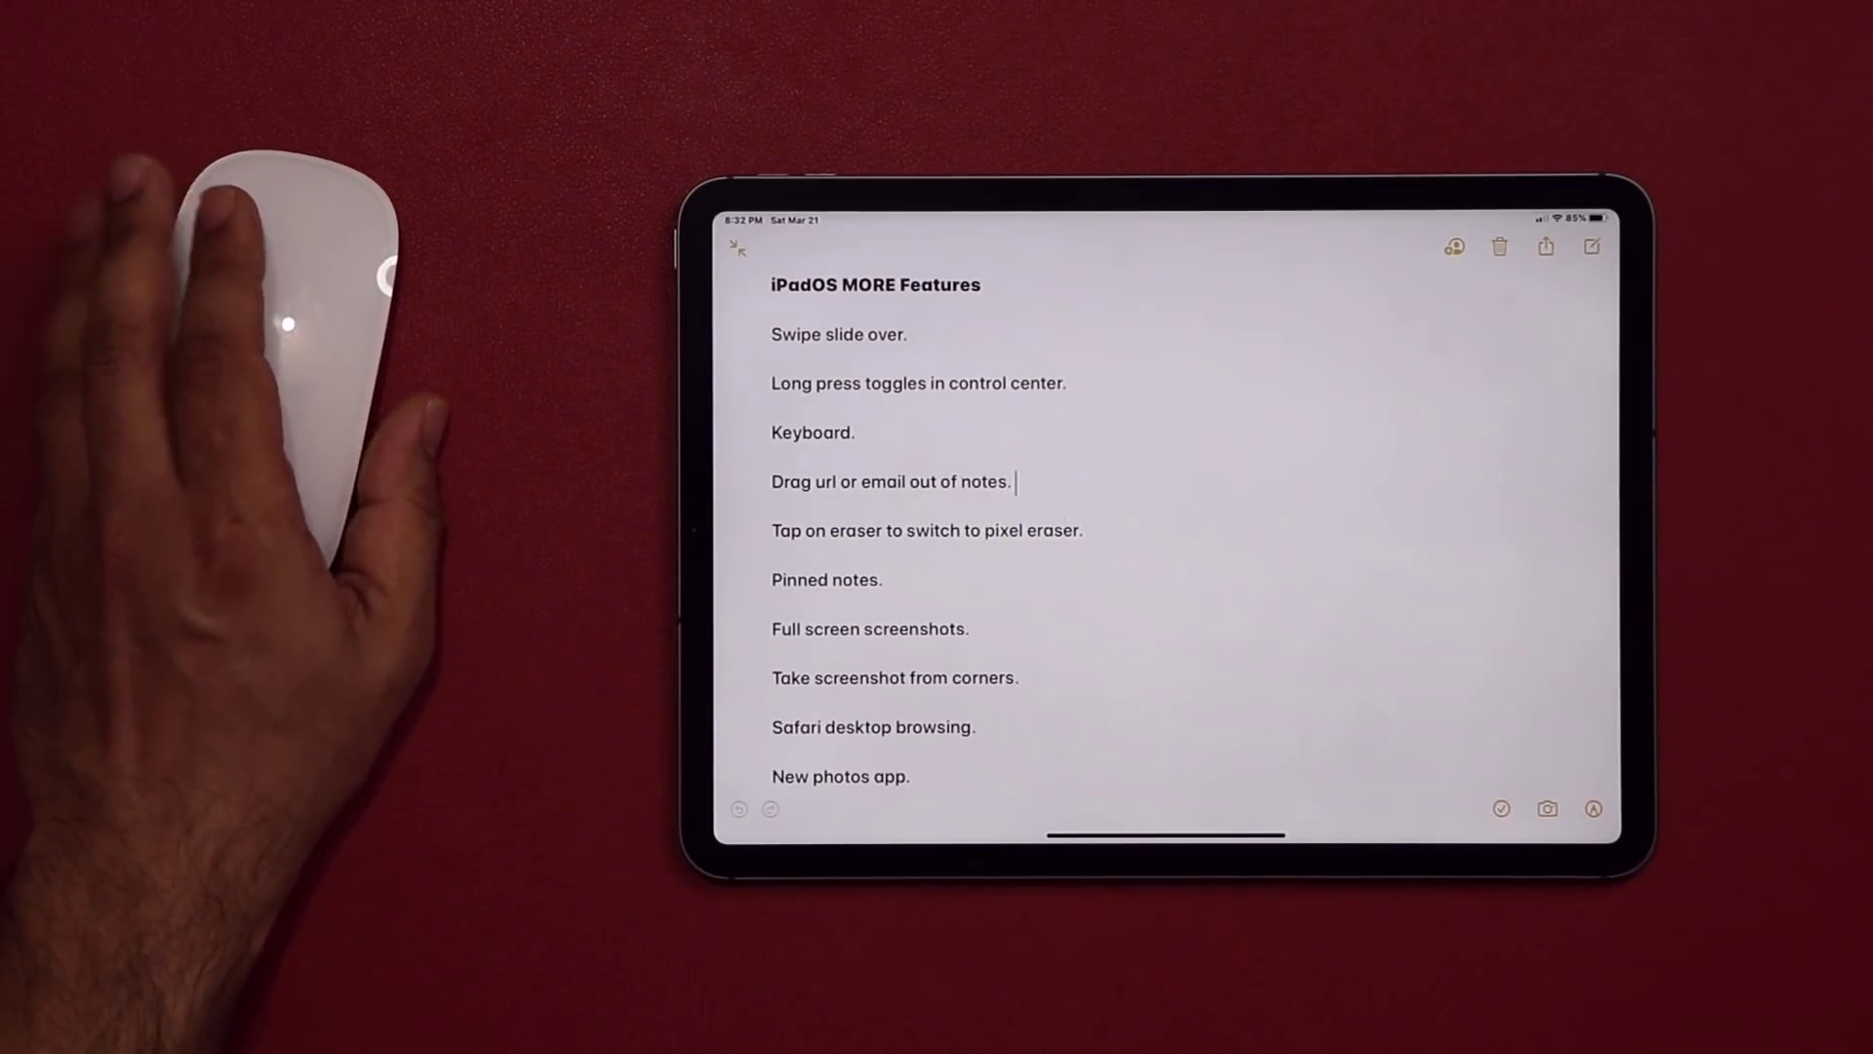
Select the word 'notes' in the 'Drag url or email out of notes' line
double_click(986, 482)
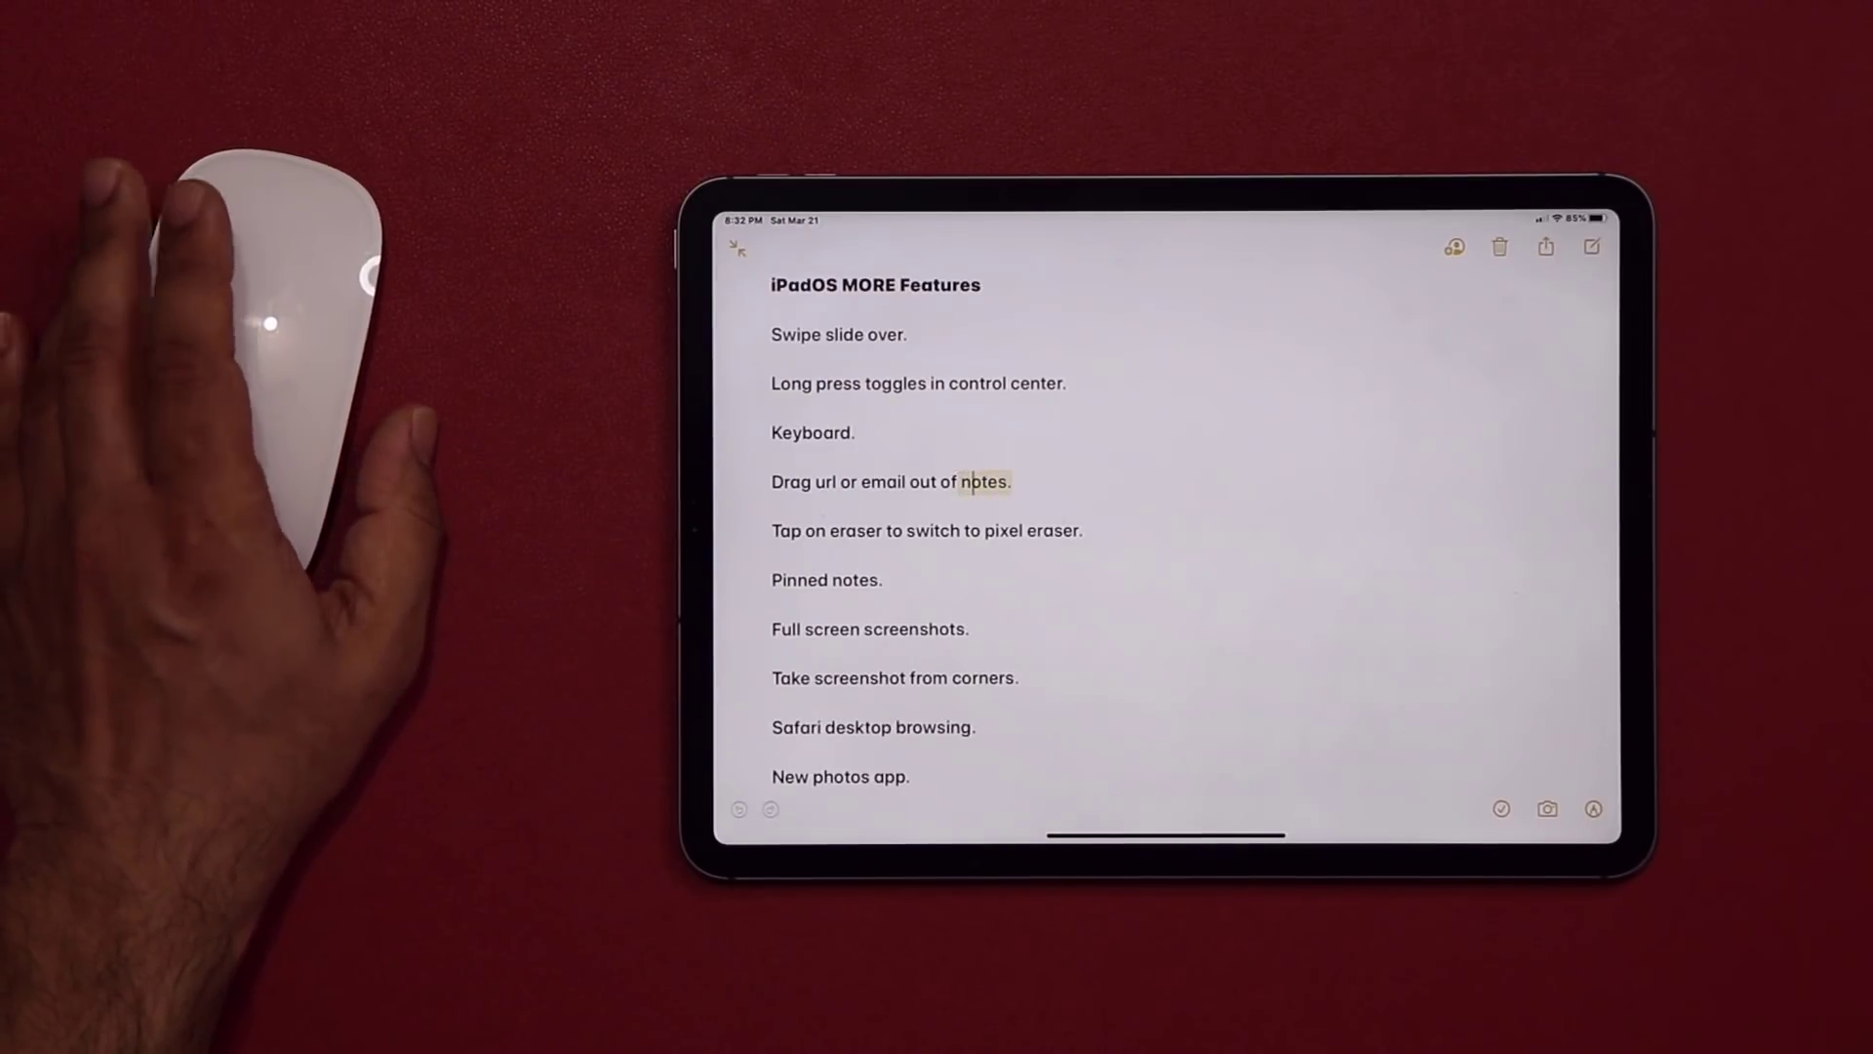
click(983, 480)
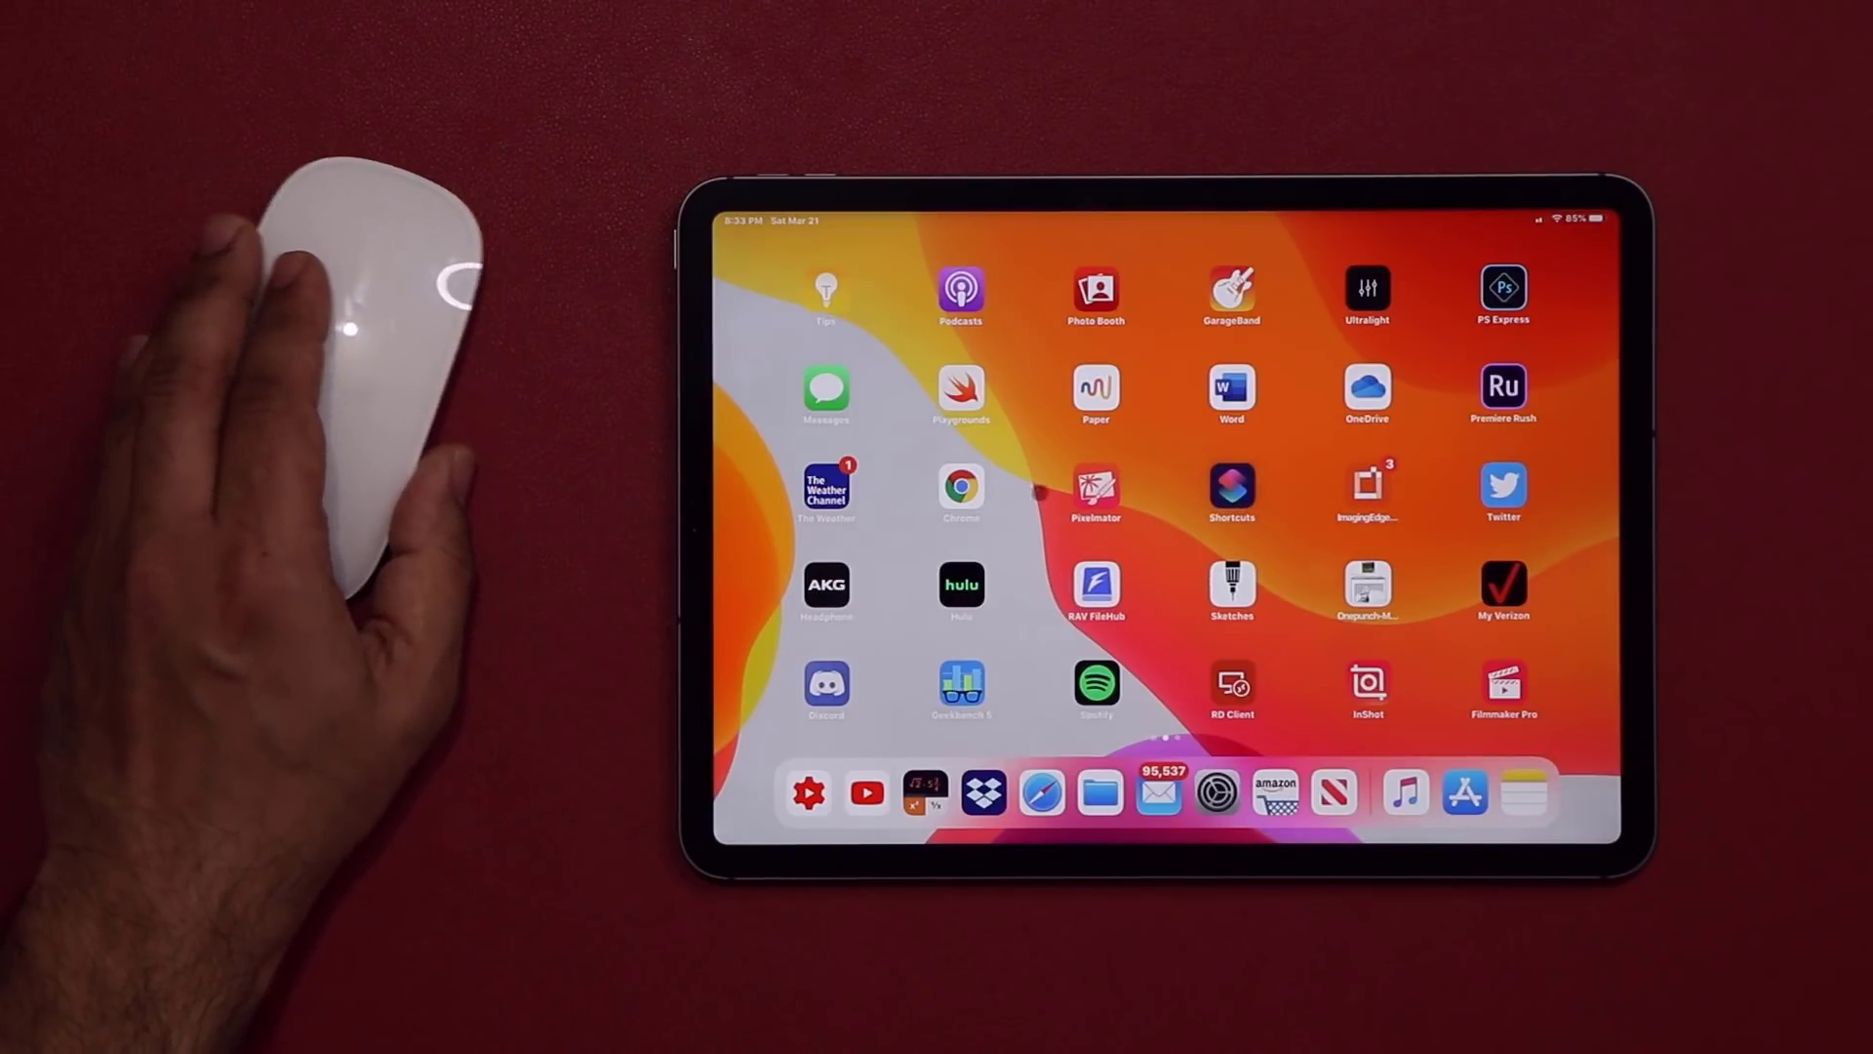
Browse the second Home Screen page and return to the first page with the weather widget
click(1231, 487)
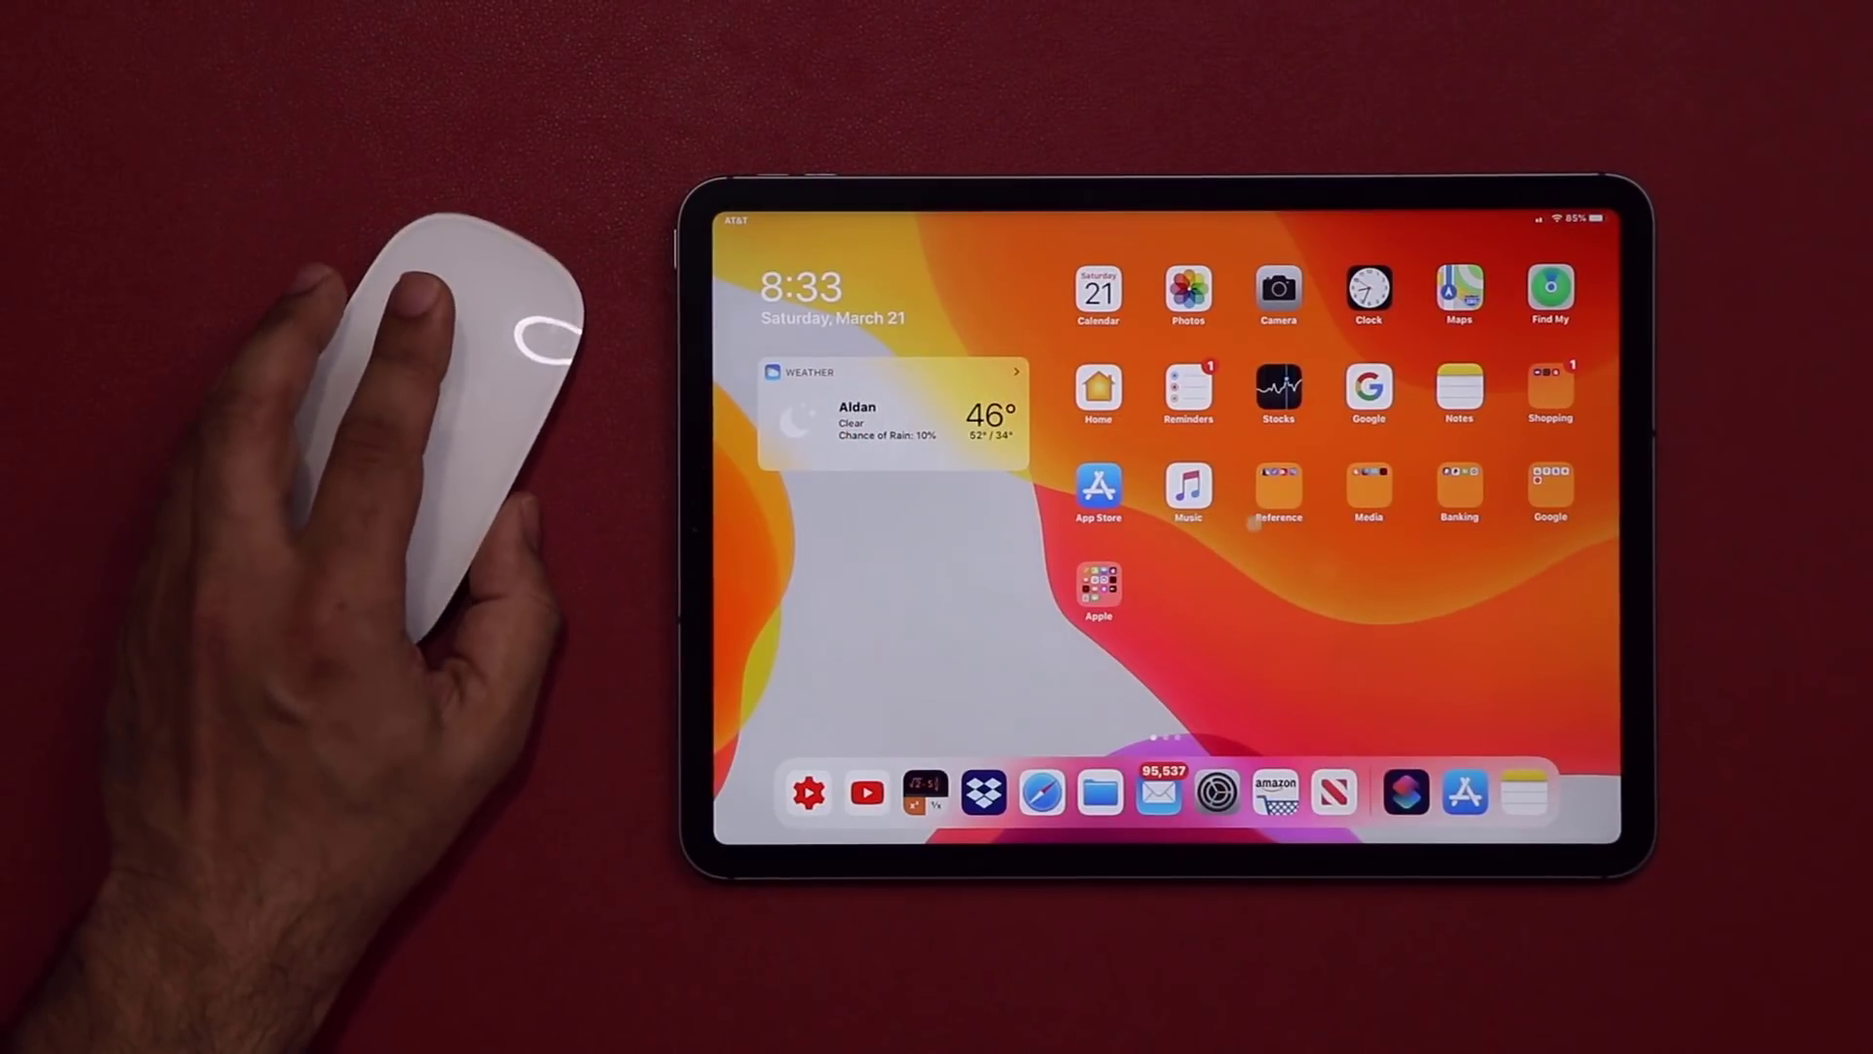
Launch iMovie via Spotlight ('imo') and open the My Movie project in the editor
scroll(left, 3)
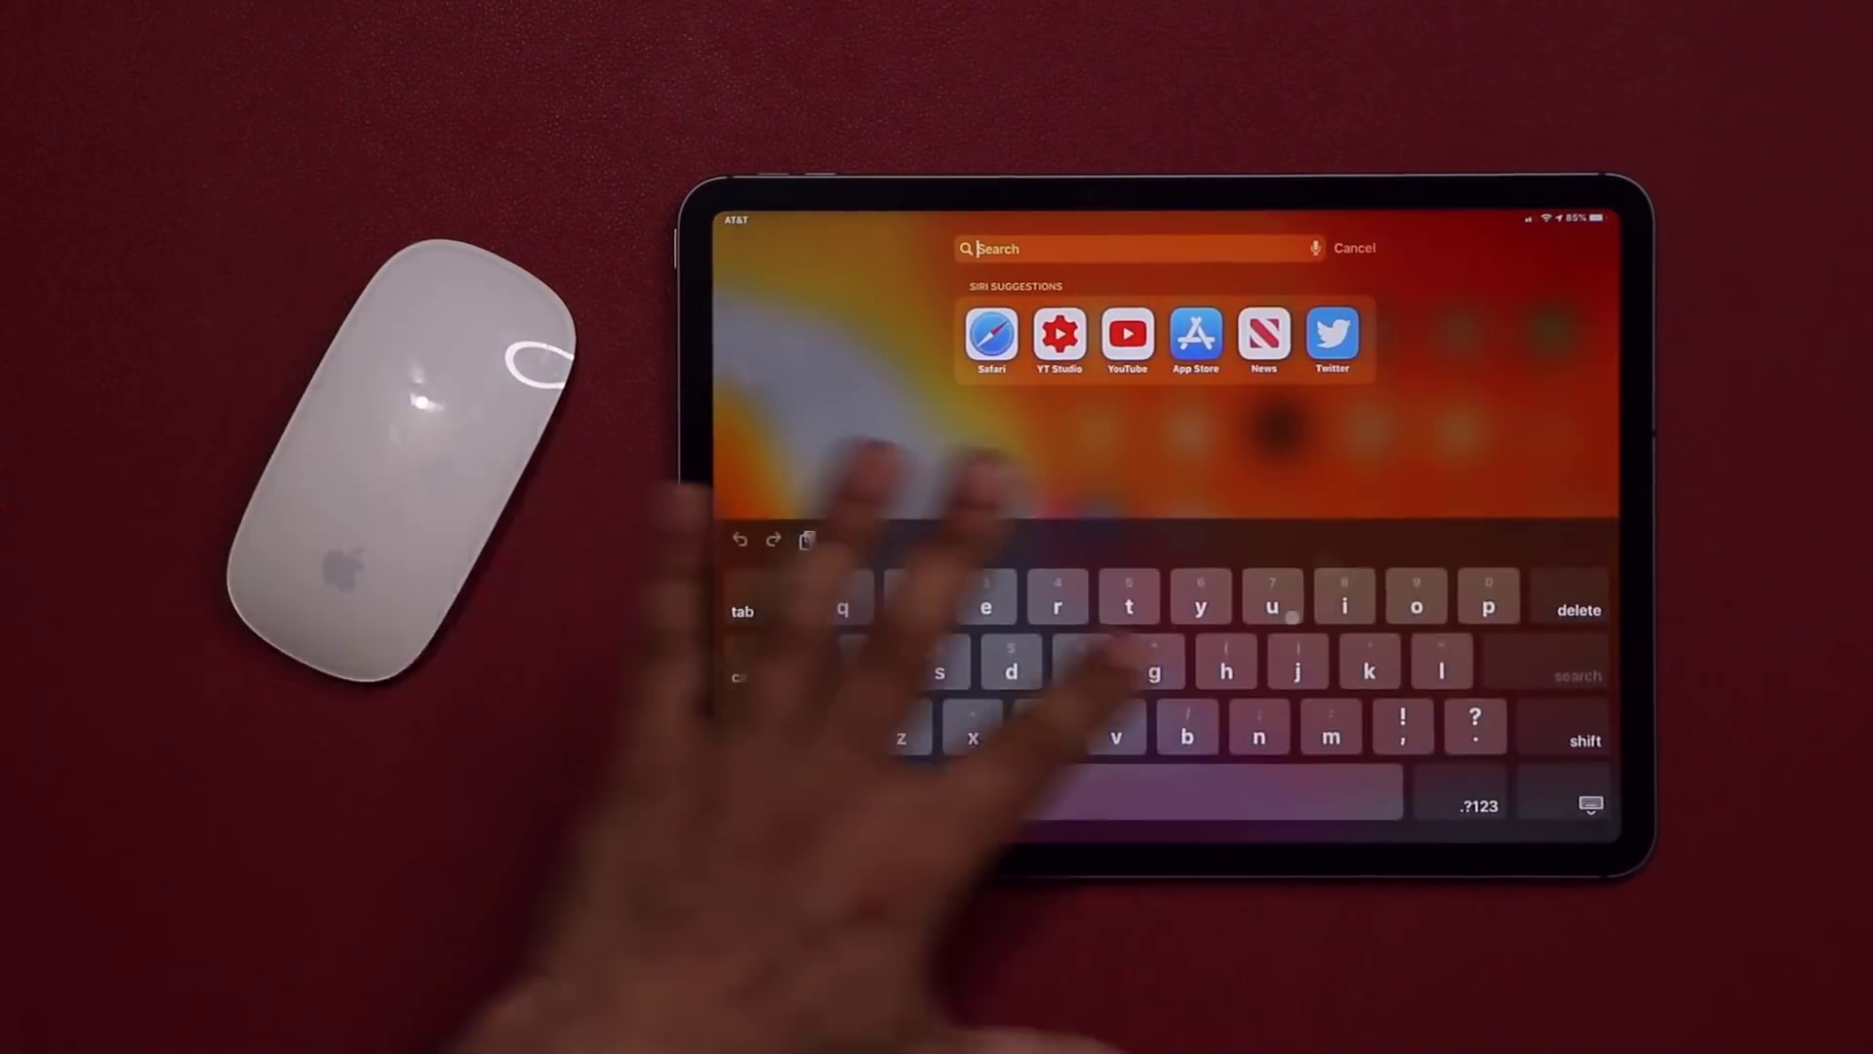
text(imo)
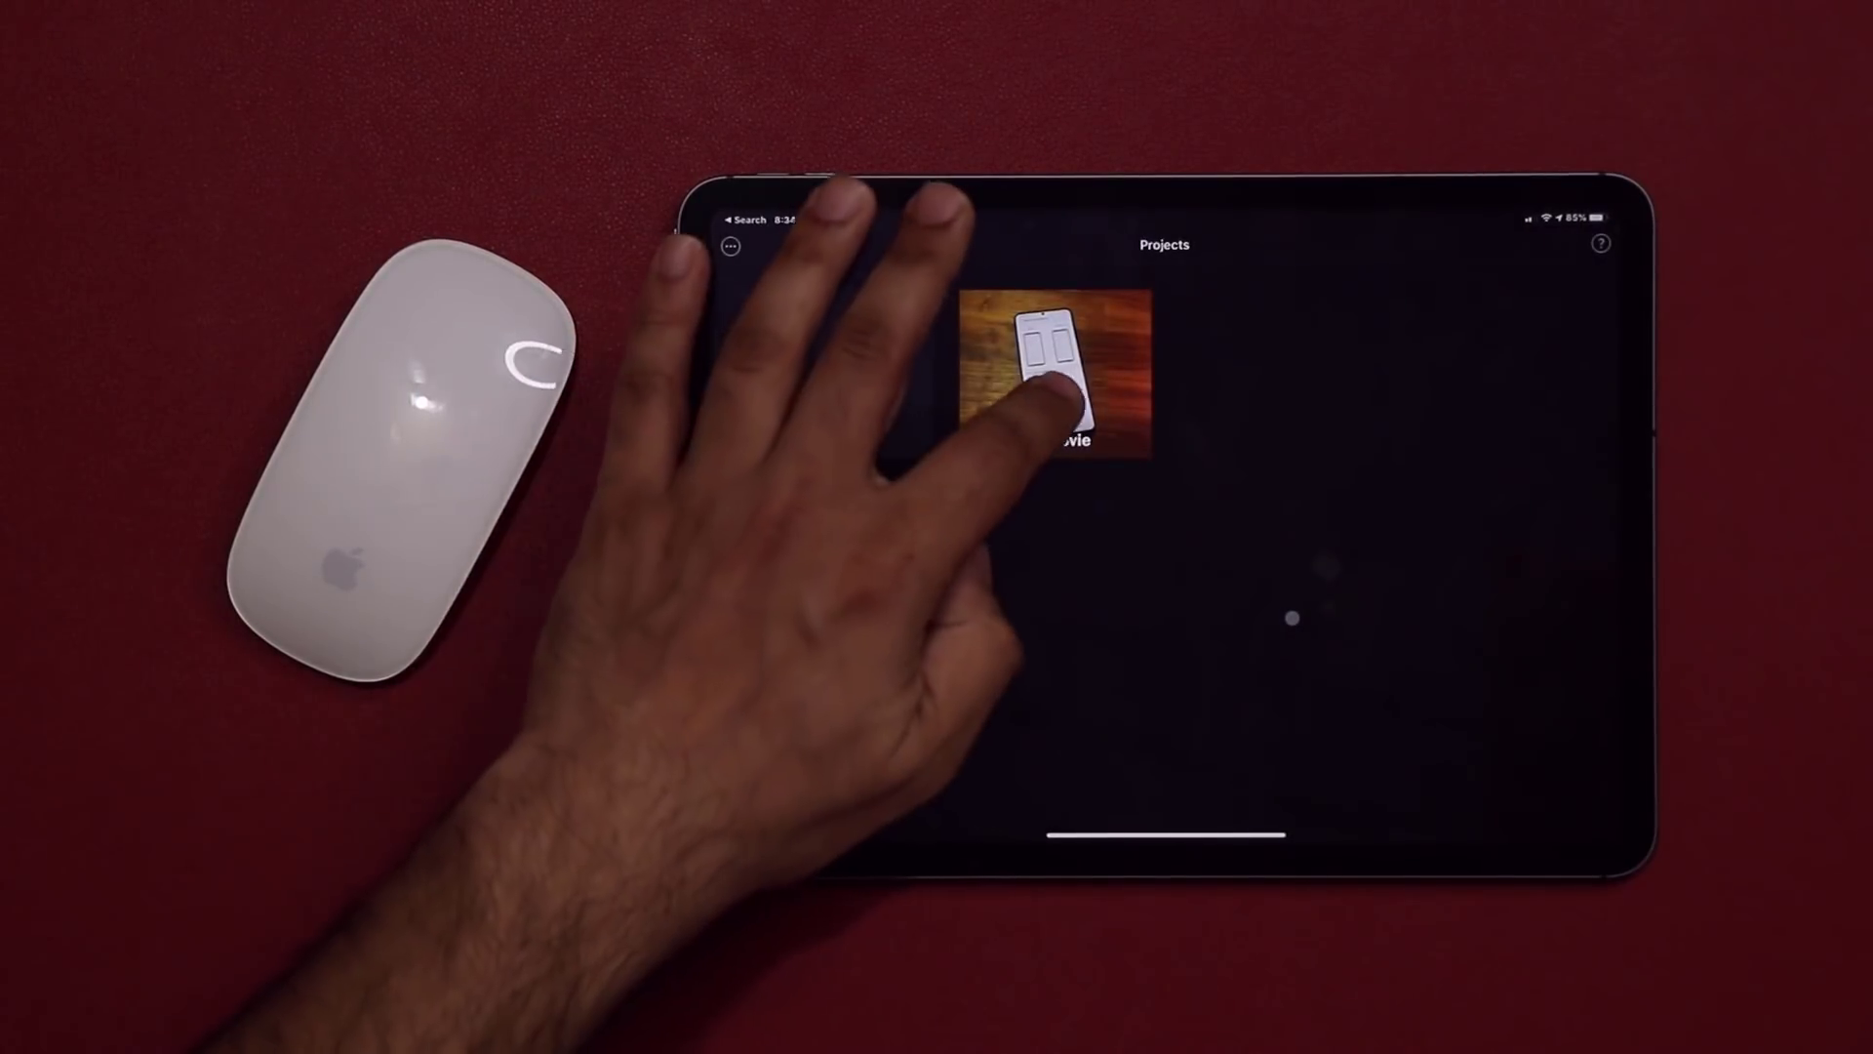
click(1047, 366)
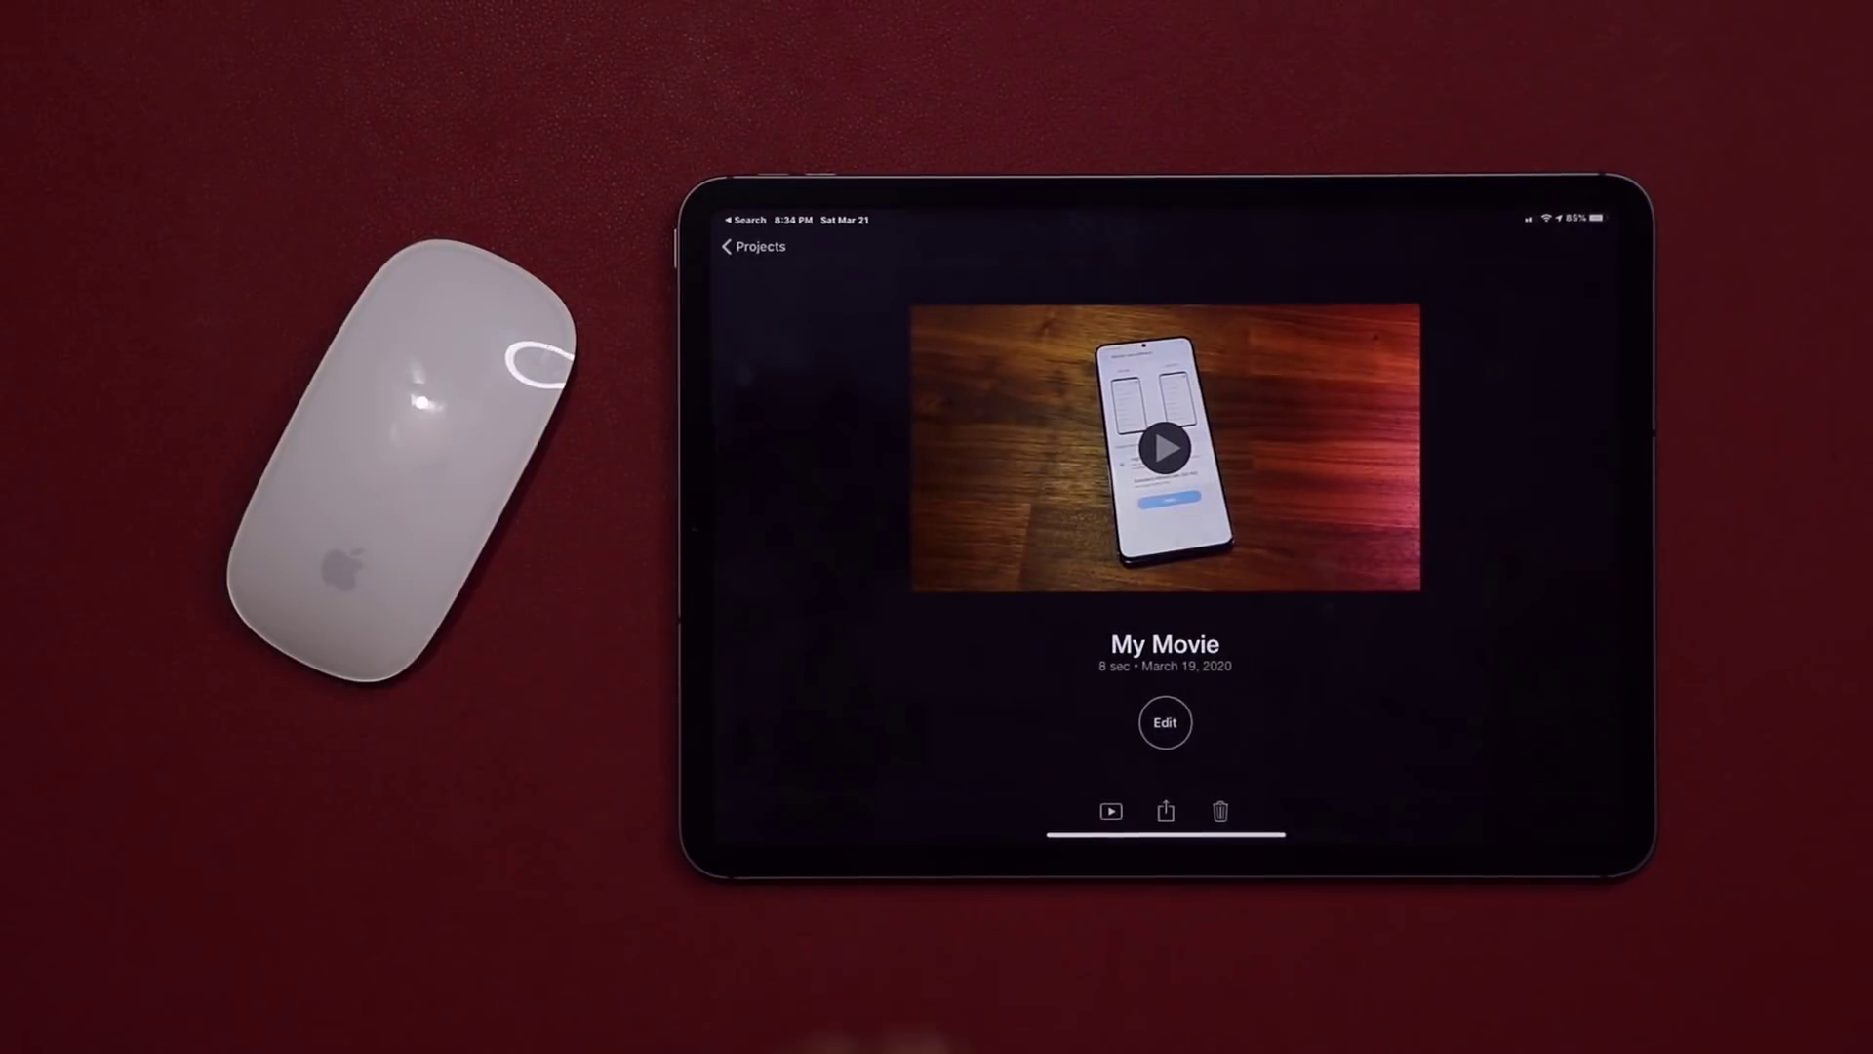
click(1165, 721)
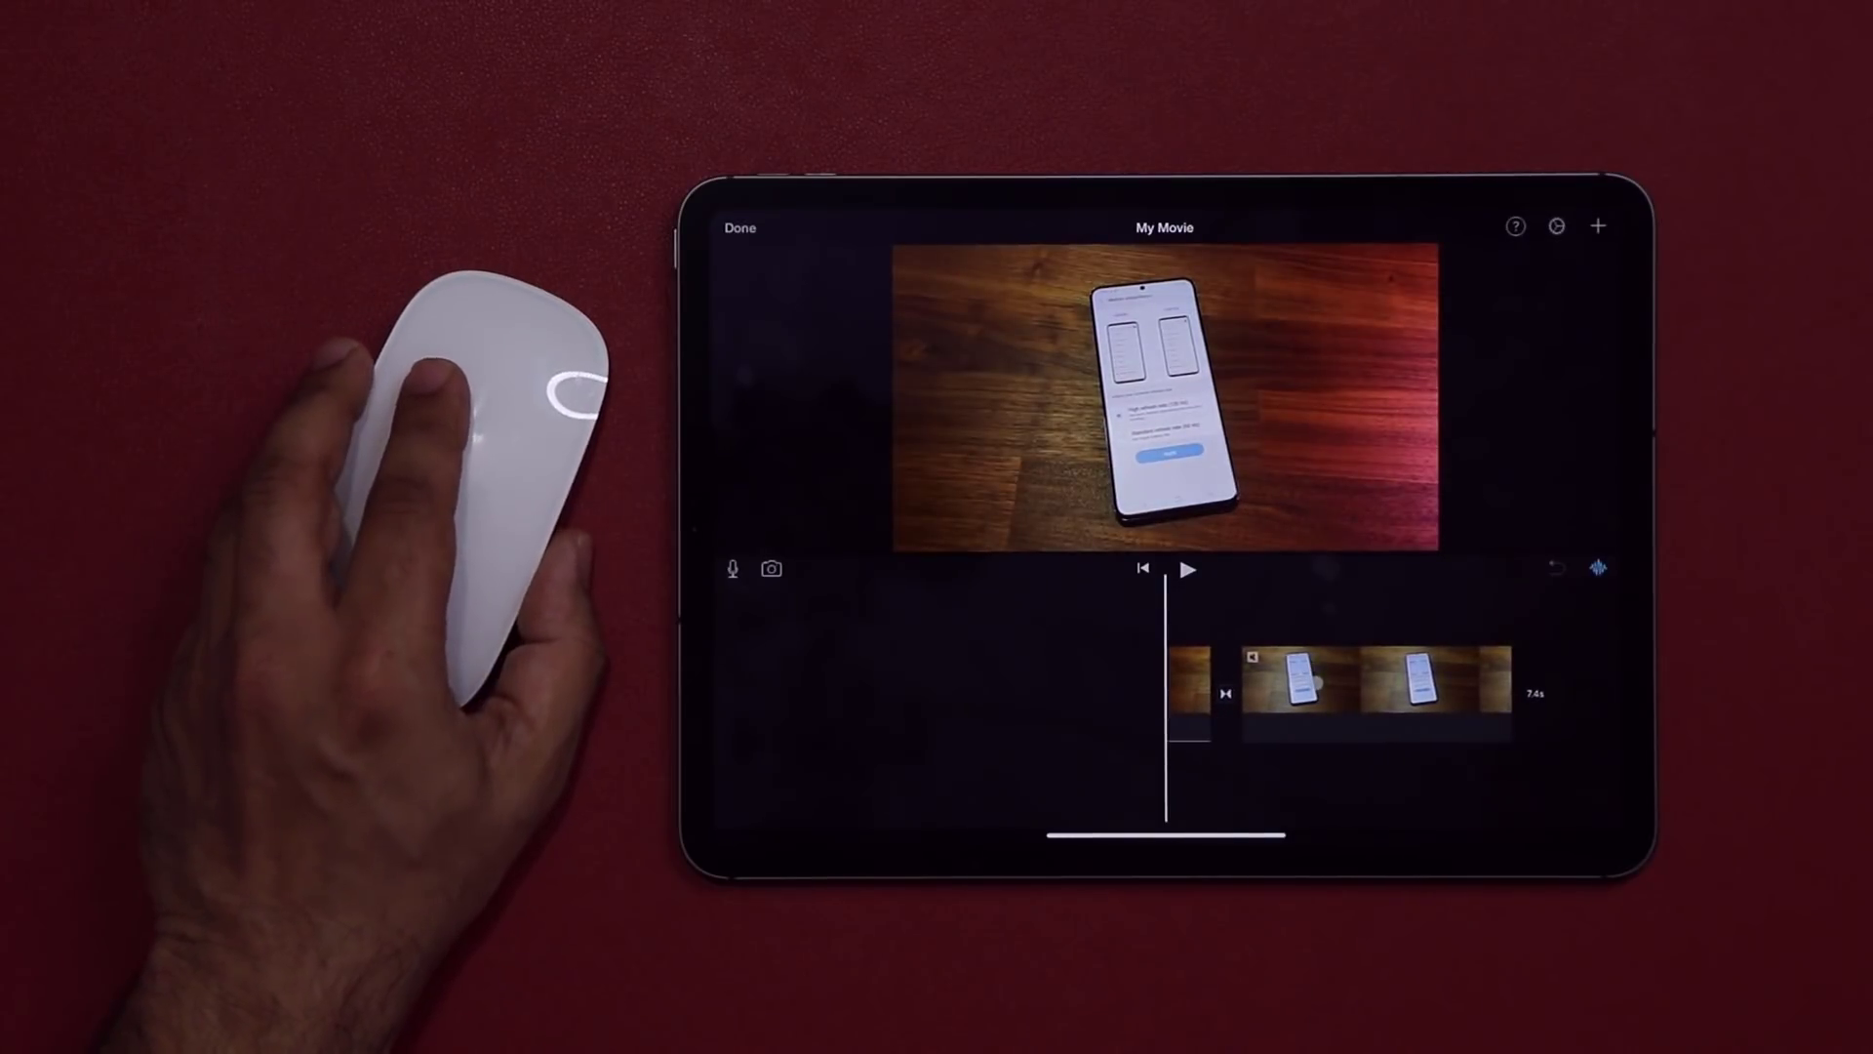
Select the last clip in My Movie's timeline to show its Actions toolbar
click(1344, 690)
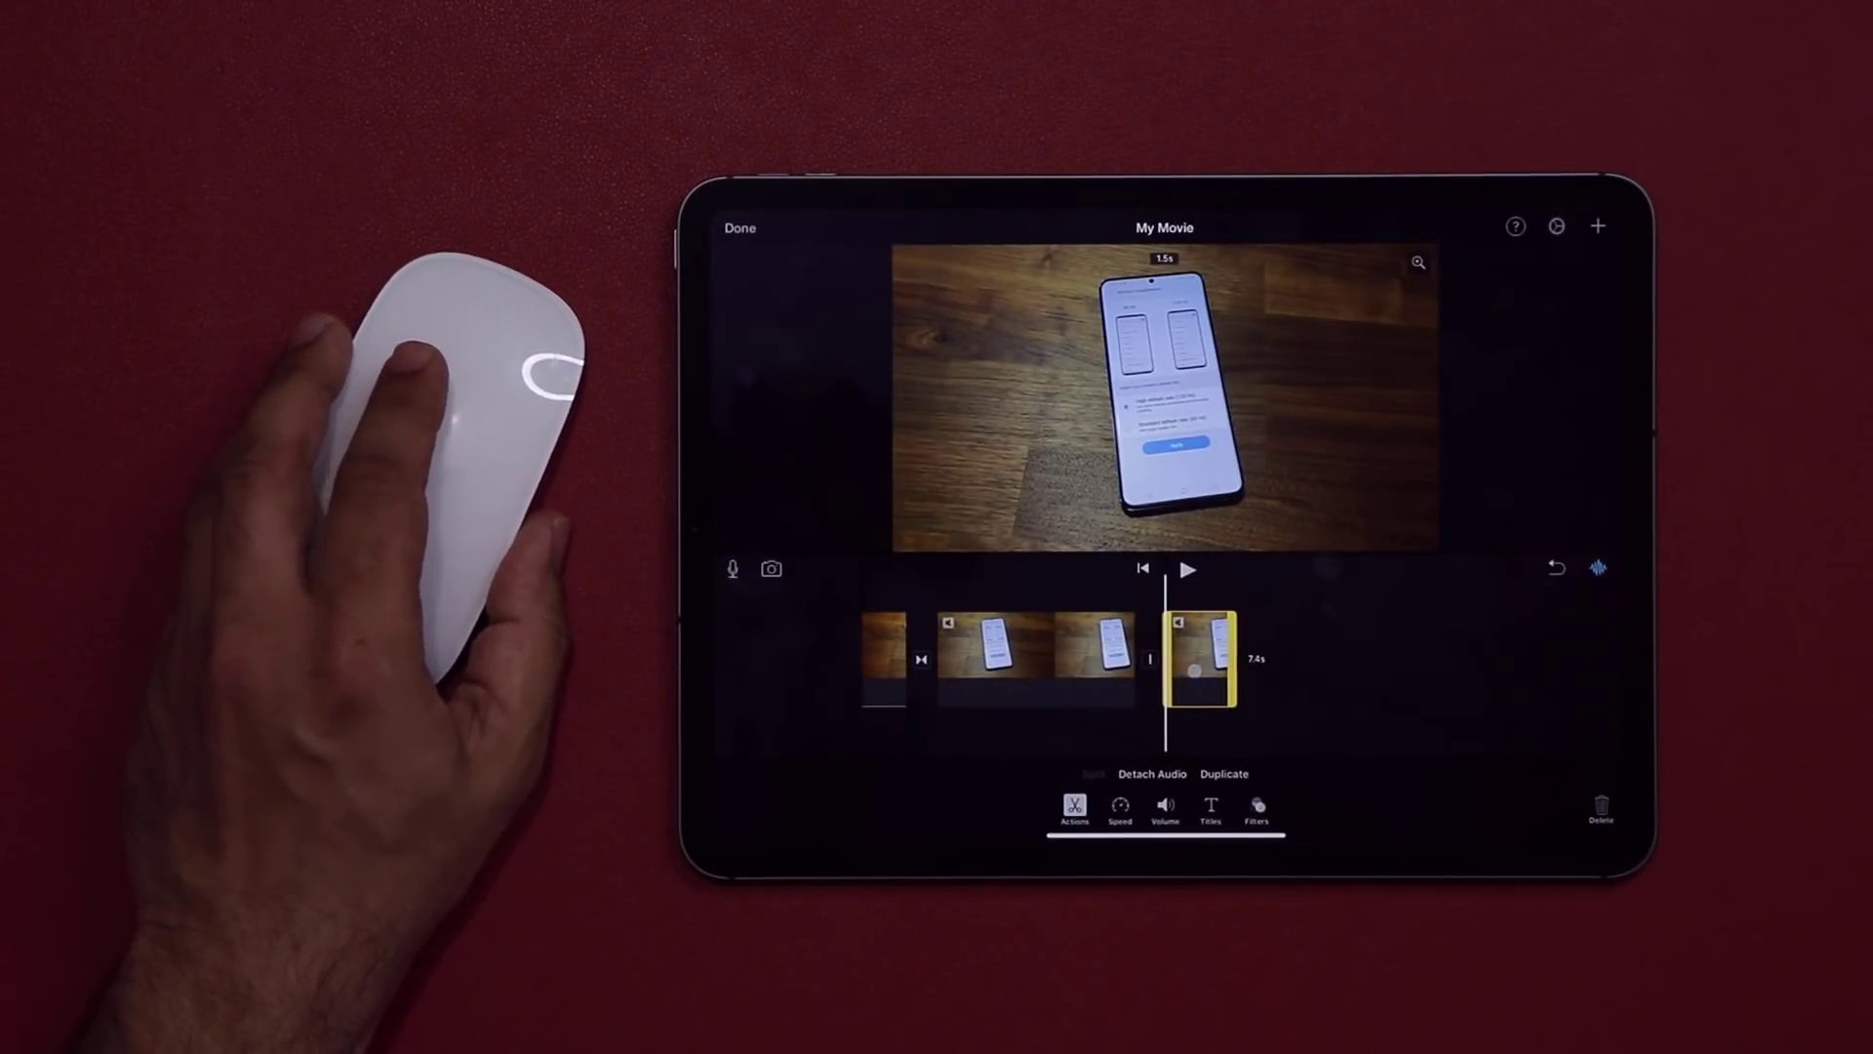
click(1150, 659)
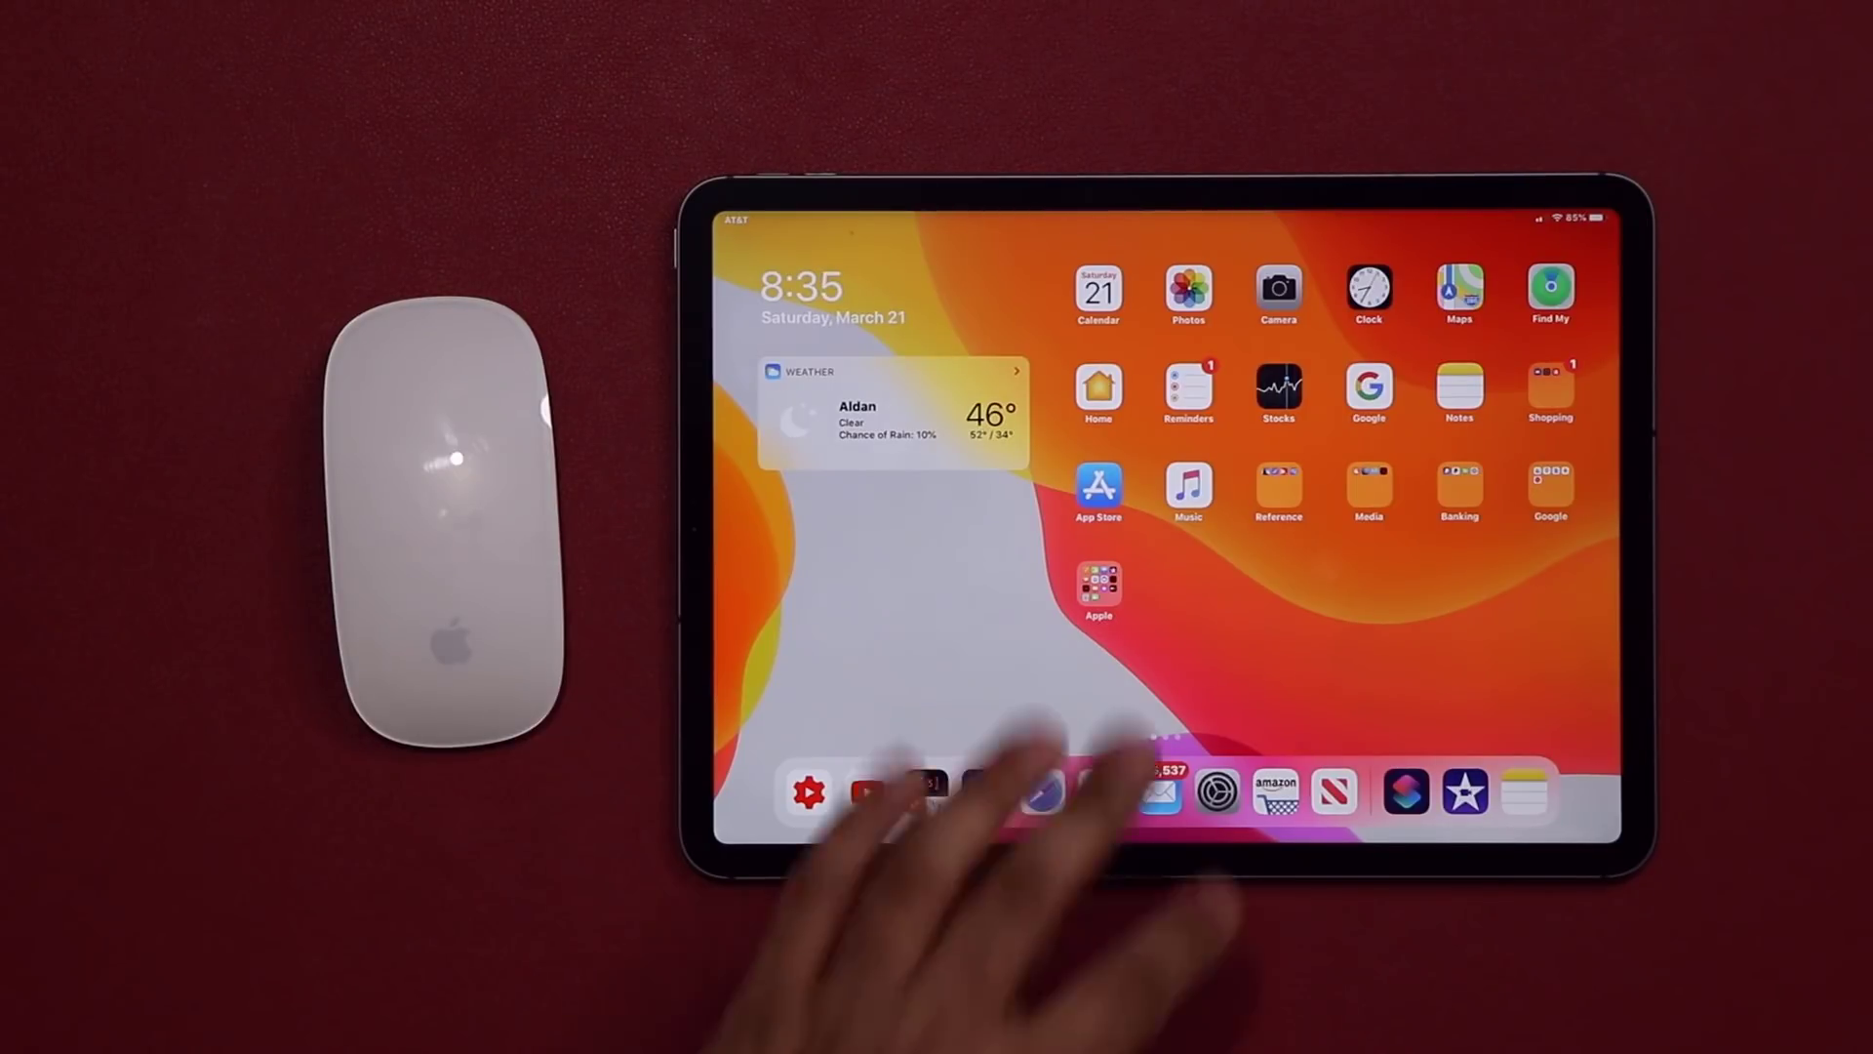
Reopen Settings from the dock on the Bluetooth page with the mouse connected
click(1218, 788)
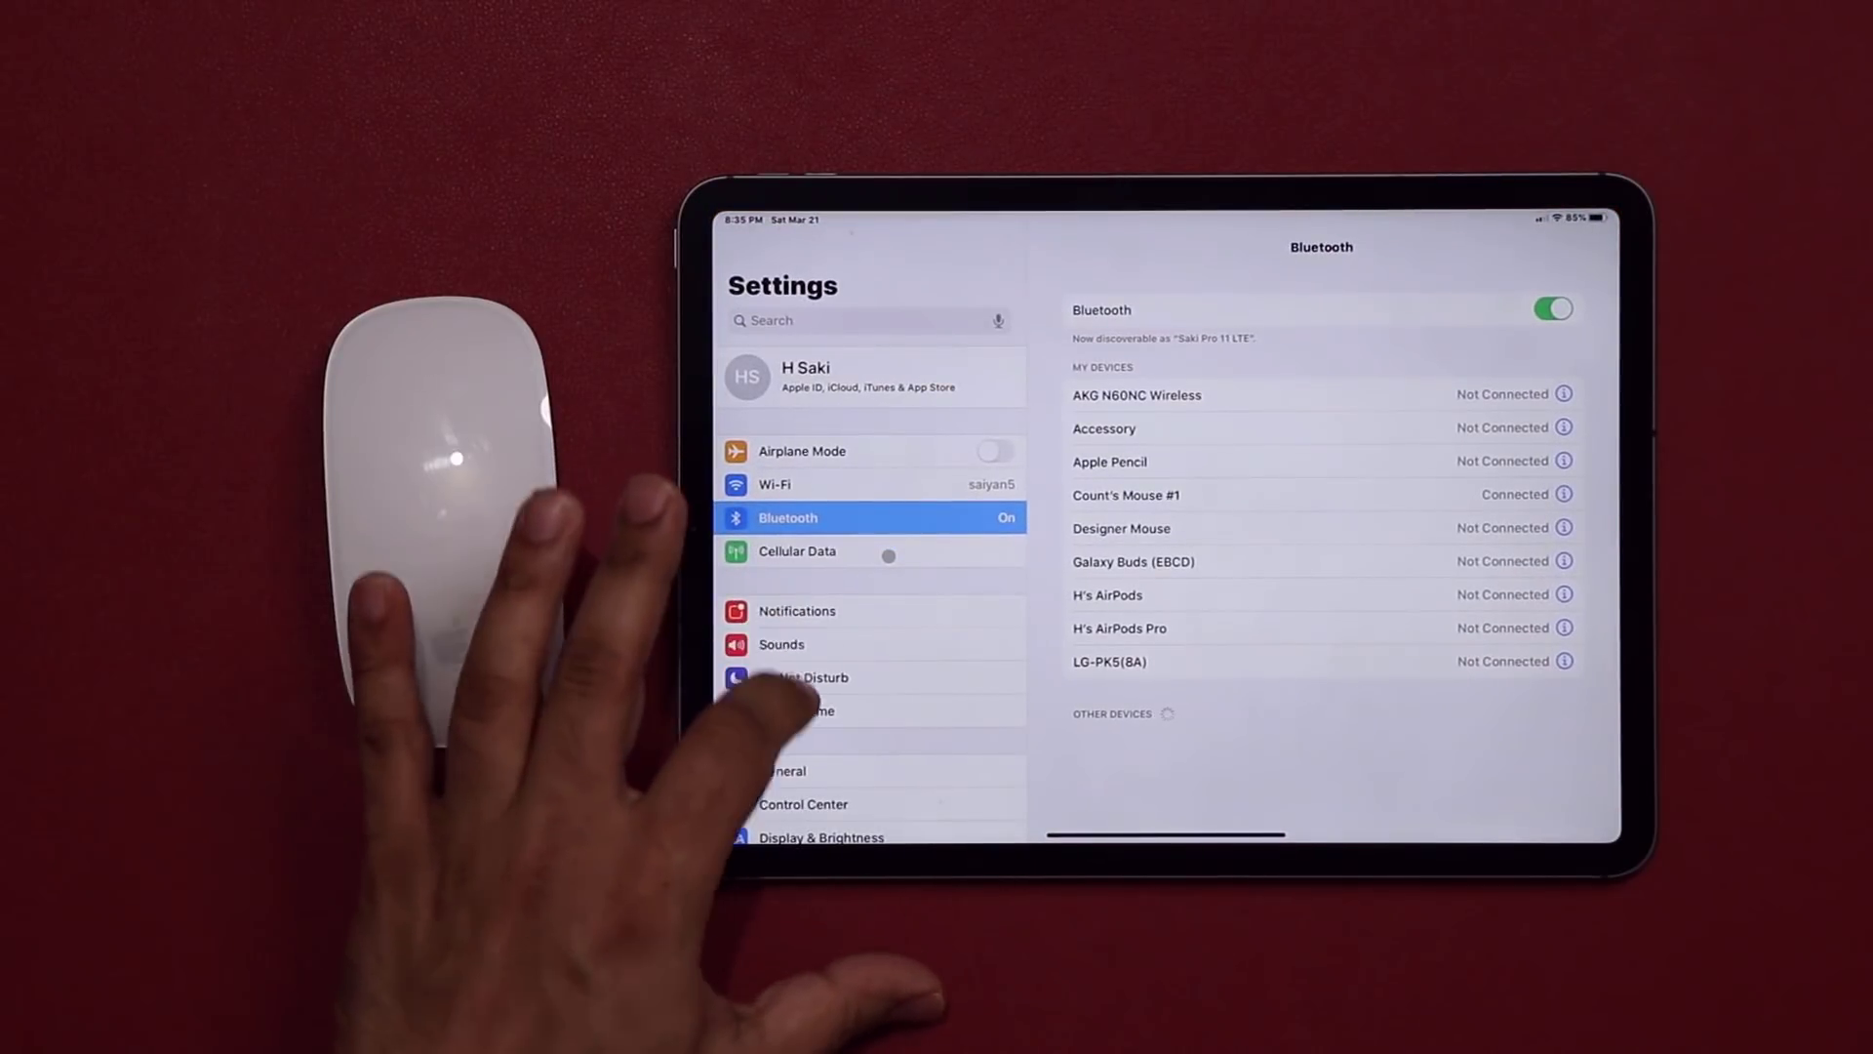